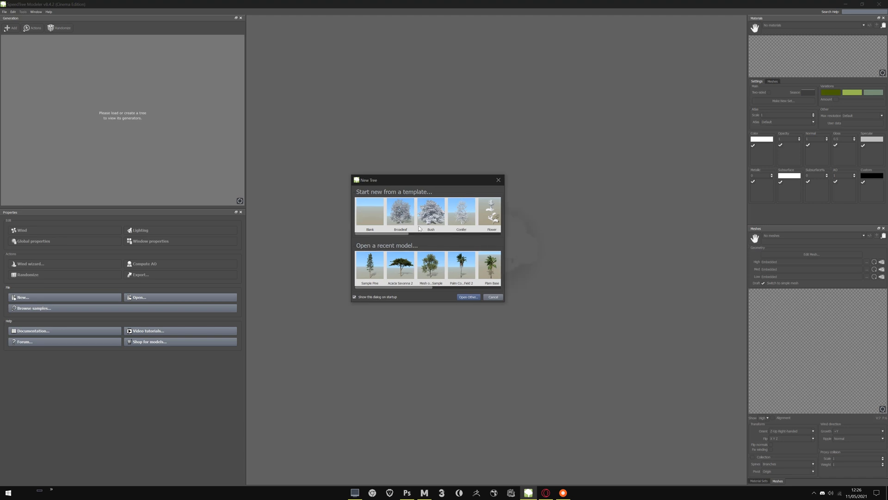
{"action": "mouse_move", "coordinate": [362, 194]}
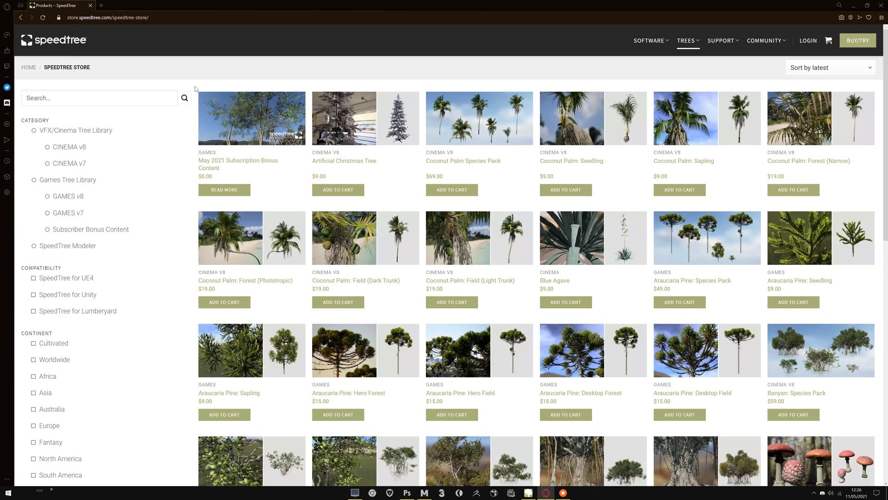
- Scroll the store listing and go to the Coconut Palm Species Pack product page
{"action": "scroll", "scroll_direction": "down", "scroll_amount": 3}
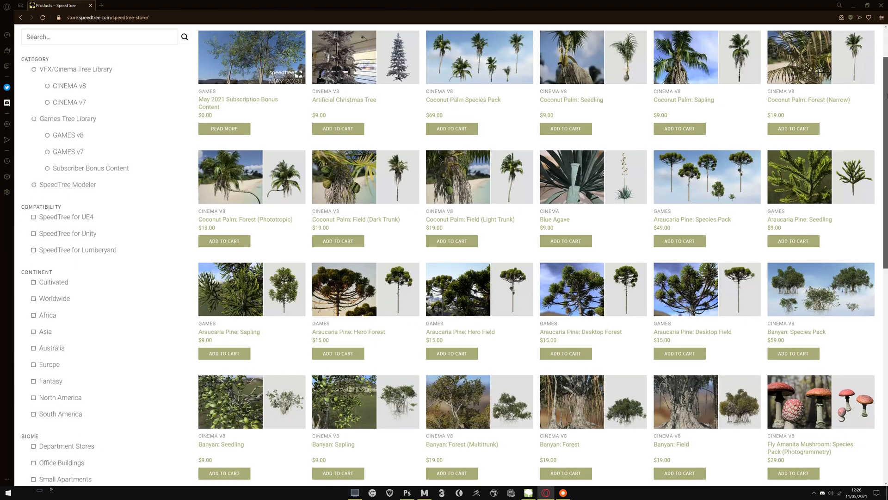
{"action": "scroll", "scroll_direction": "down", "scroll_amount": 3}
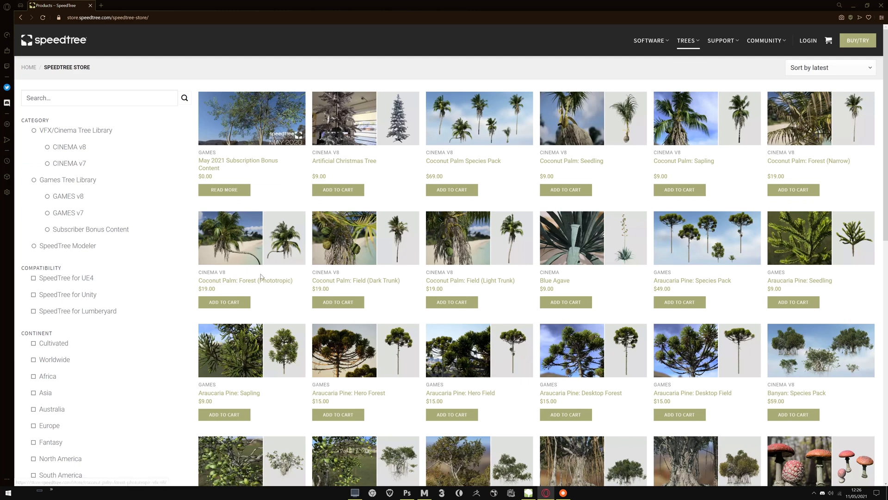
{"action": "left_click", "coordinate": [463, 161]}
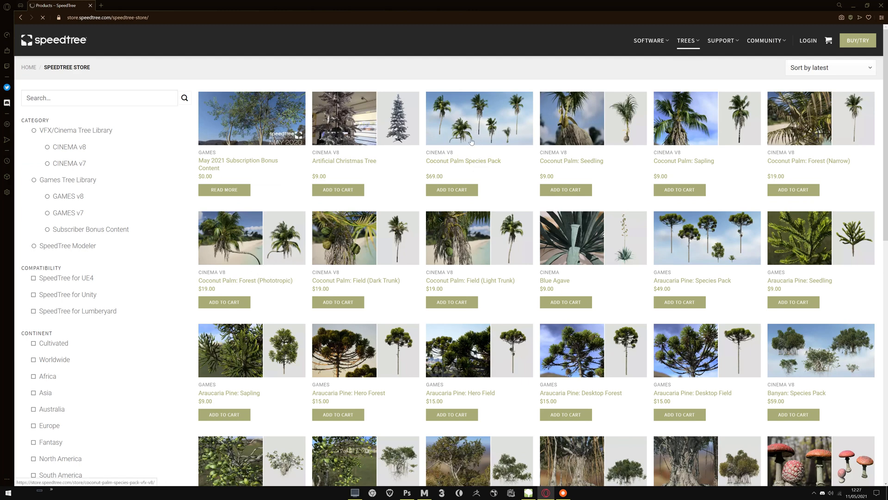
{"action": "left_click", "coordinate": [479, 117]}
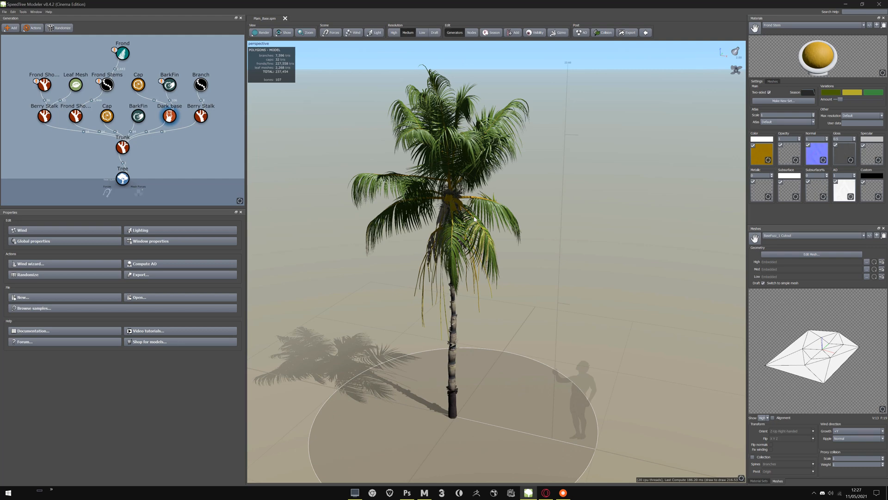
{"action": "mouse_move", "coordinate": [445, 127]}
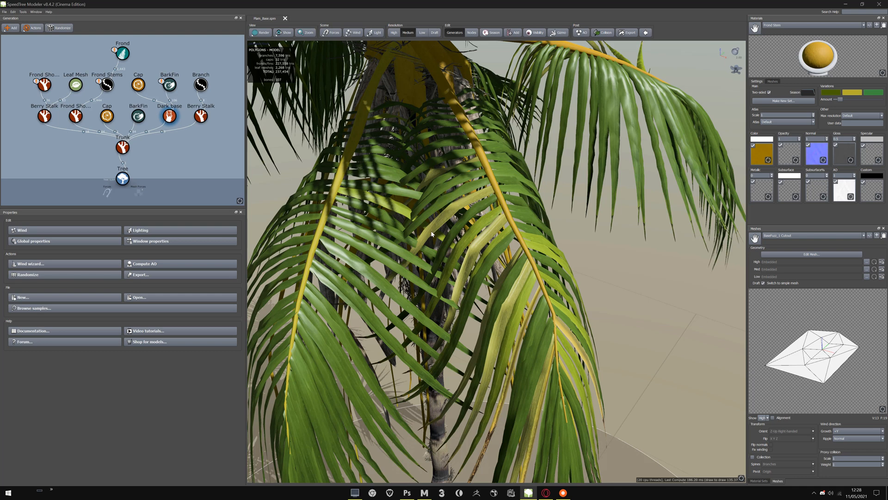
{"action": "mouse_move", "coordinate": [455, 187]}
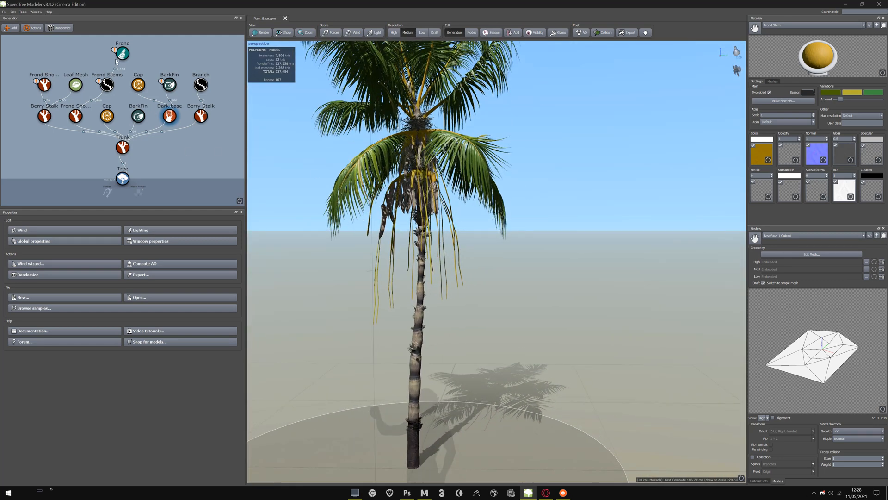
- View the Cap, Berry Stalk and Frond Shoots generator settings in turn
{"action": "left_click", "coordinate": [138, 84]}
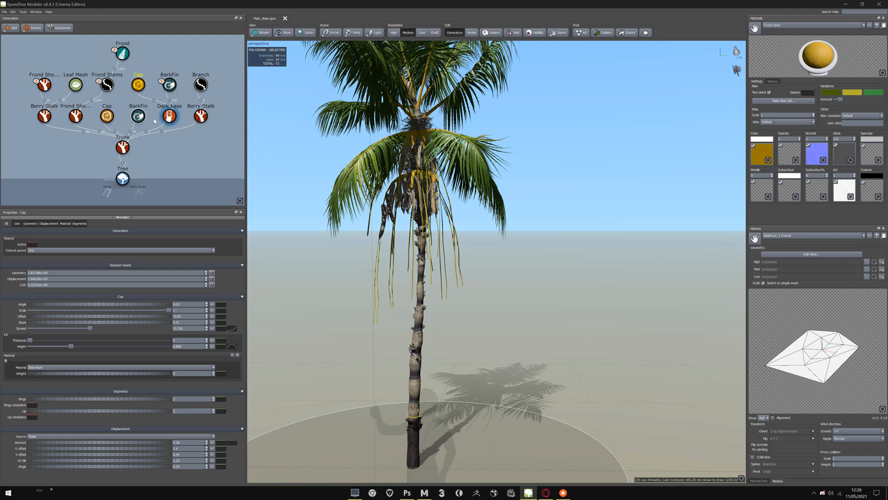
{"action": "left_click", "coordinate": [200, 115]}
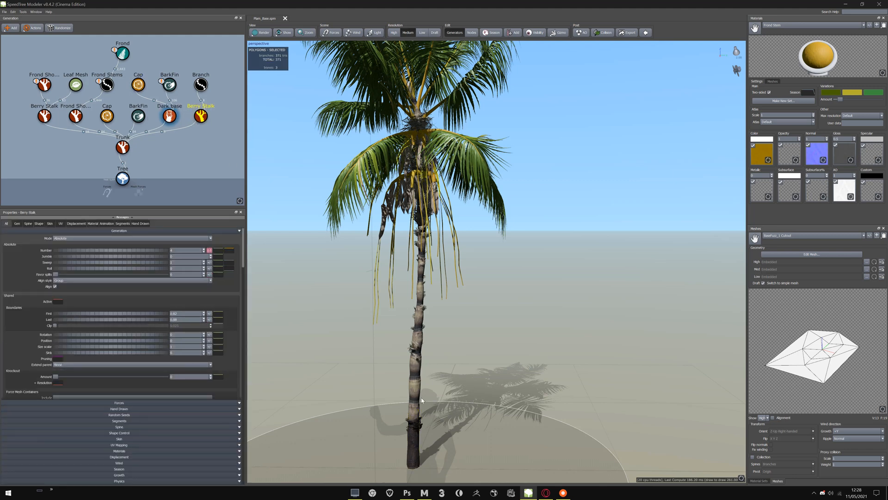
{"action": "left_click", "coordinate": [74, 116]}
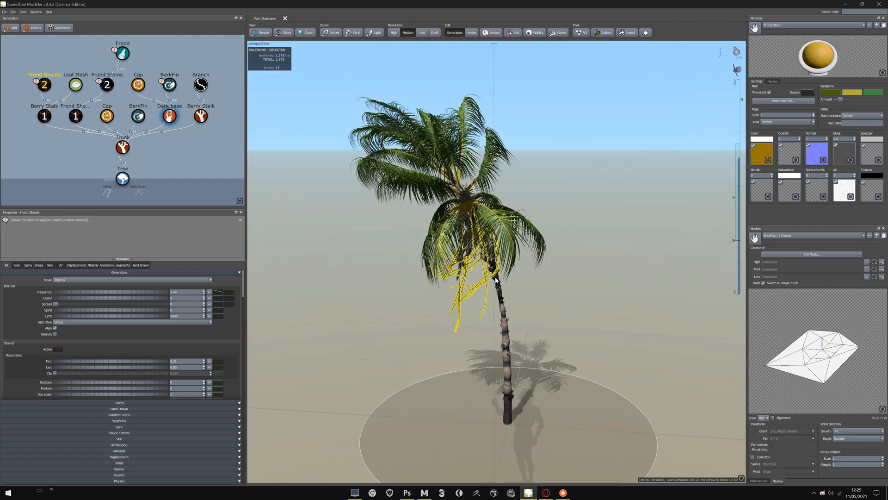
- Set the Fan wind strength to about 0.3 and toggle wind playback to see the fronds sway
{"action": "left_click", "coordinate": [355, 32]}
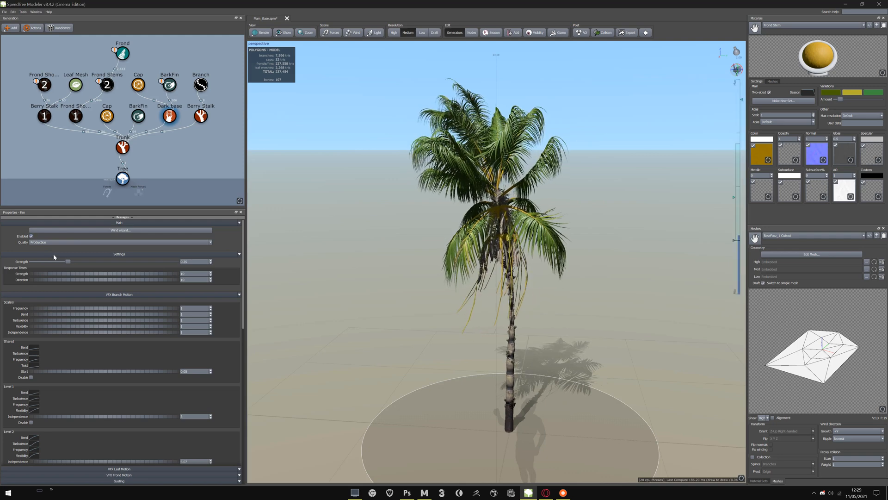
{"action": "left_click_drag", "start_coordinate": [68, 261], "coordinate": [97, 261]}
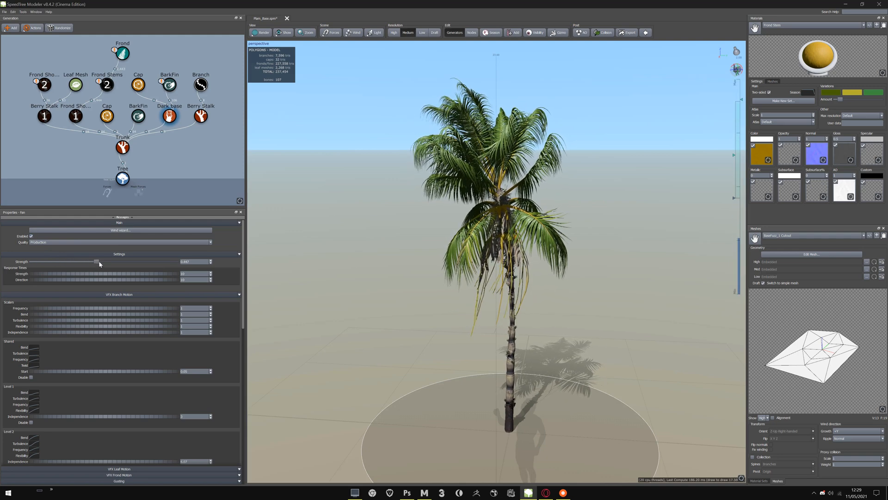
{"action": "left_click_drag", "start_coordinate": [96, 261], "coordinate": [89, 261]}
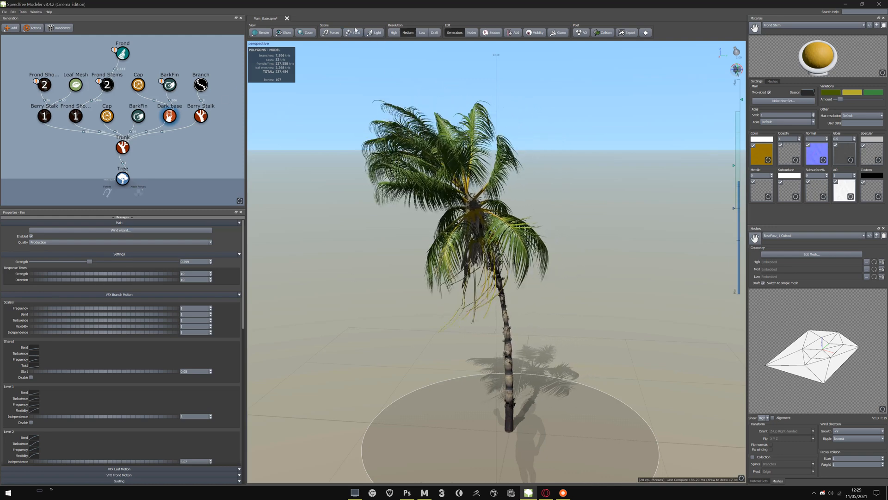
{"action": "left_click", "coordinate": [354, 32]}
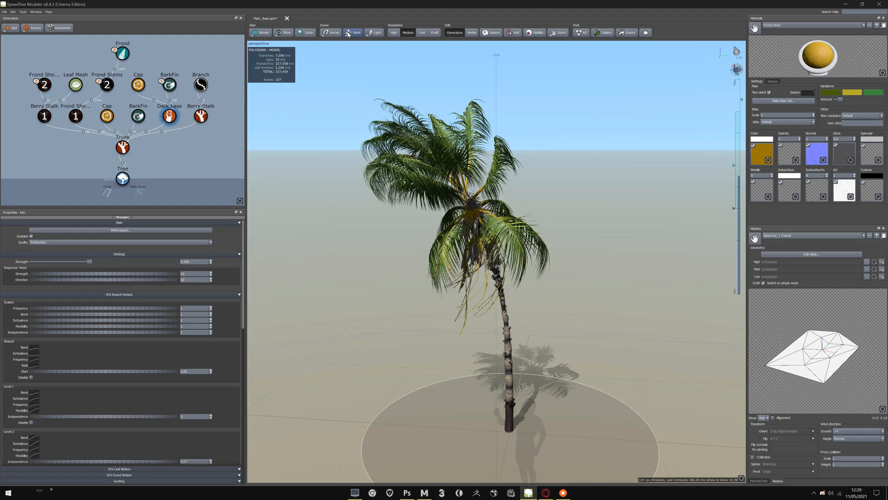
{"action": "left_click", "coordinate": [355, 33]}
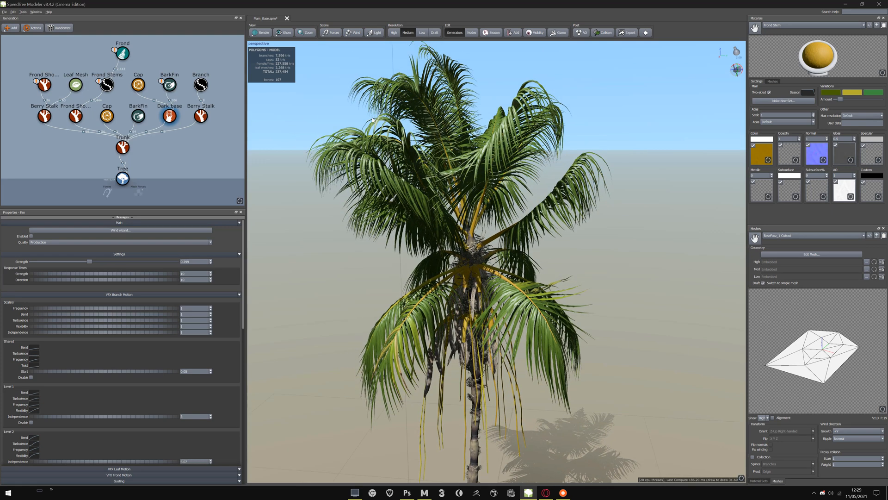
{"action": "left_click", "coordinate": [260, 32]}
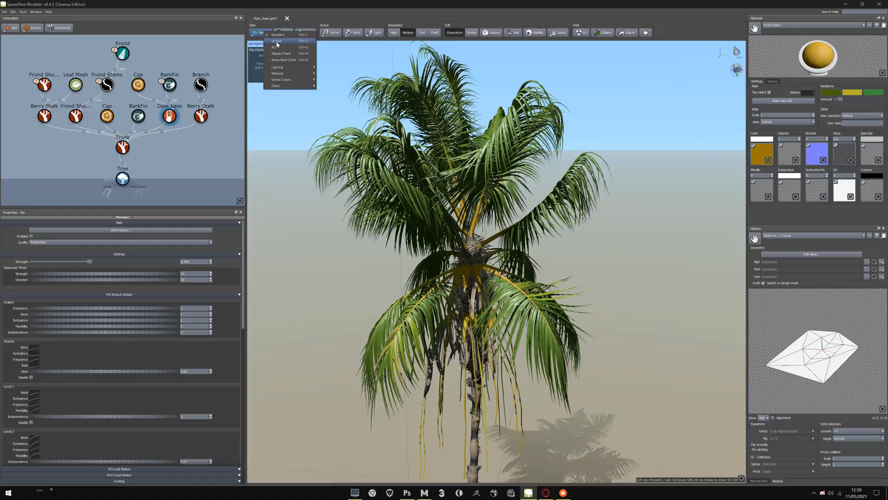
{"action": "left_click", "coordinate": [278, 47]}
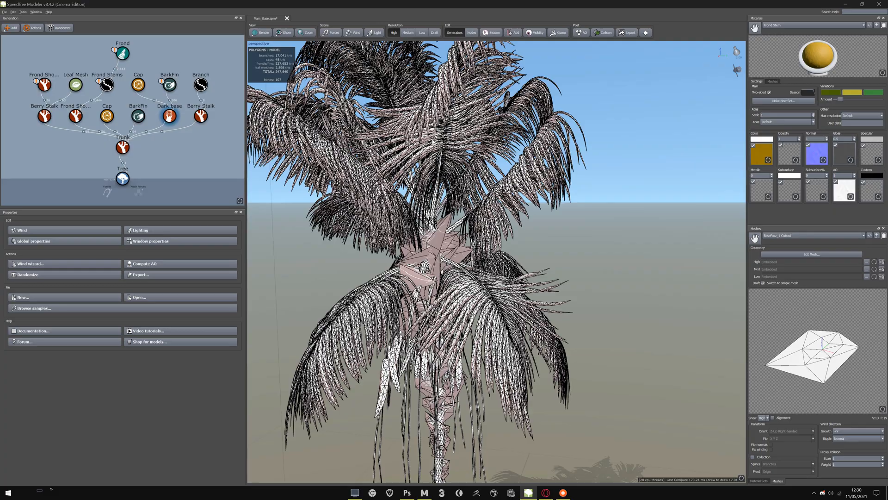
{"action": "left_click", "coordinate": [408, 32]}
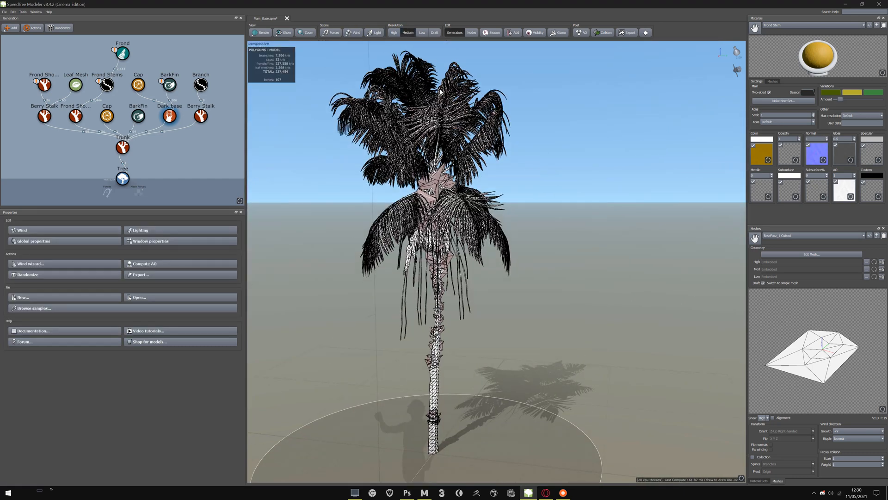
{"action": "left_click", "coordinate": [260, 32]}
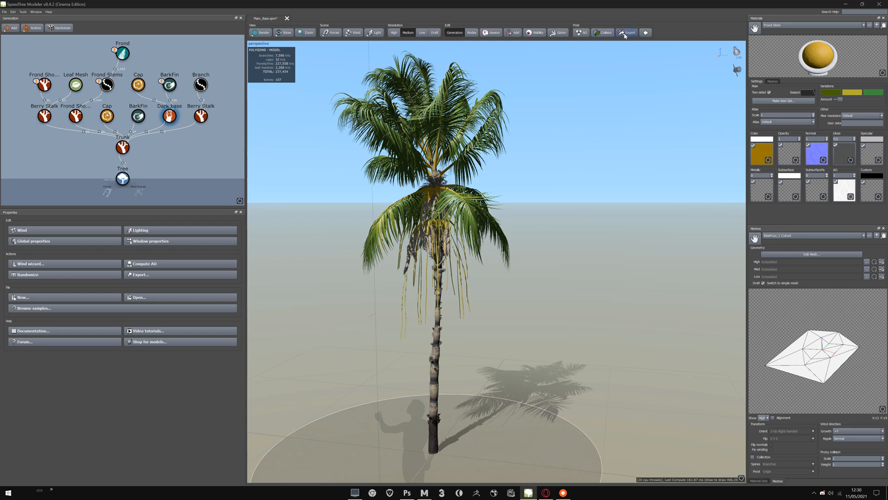
- Export the mesh as Autodesk FBX Plam_Base.fbx into the desktop PALM folder
{"action": "left_click", "coordinate": [627, 32]}
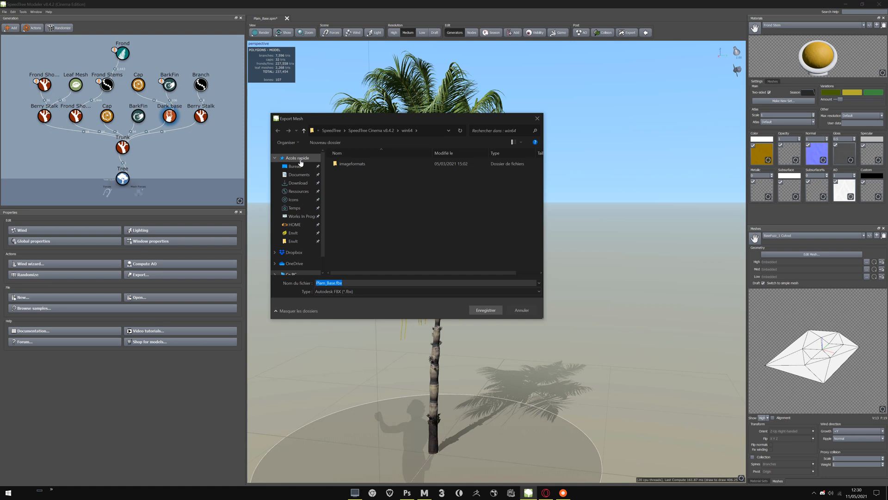
{"action": "left_click", "coordinate": [294, 165]}
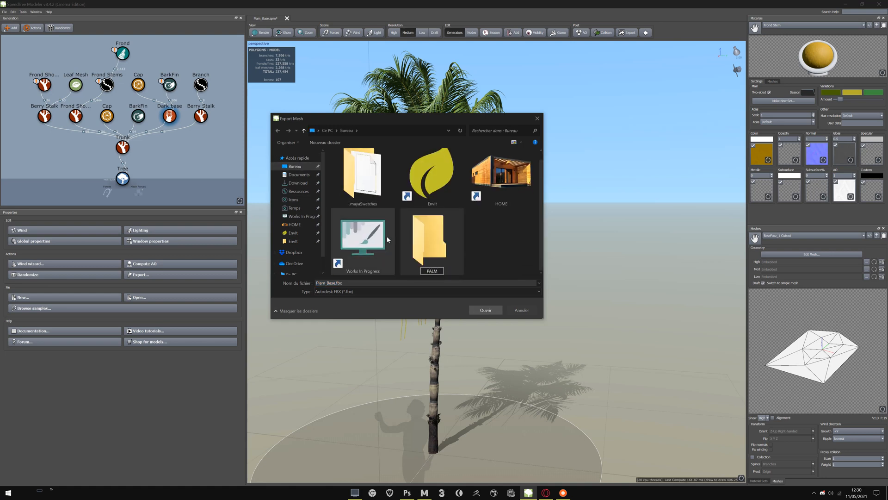
{"action": "double_click", "coordinate": [432, 235]}
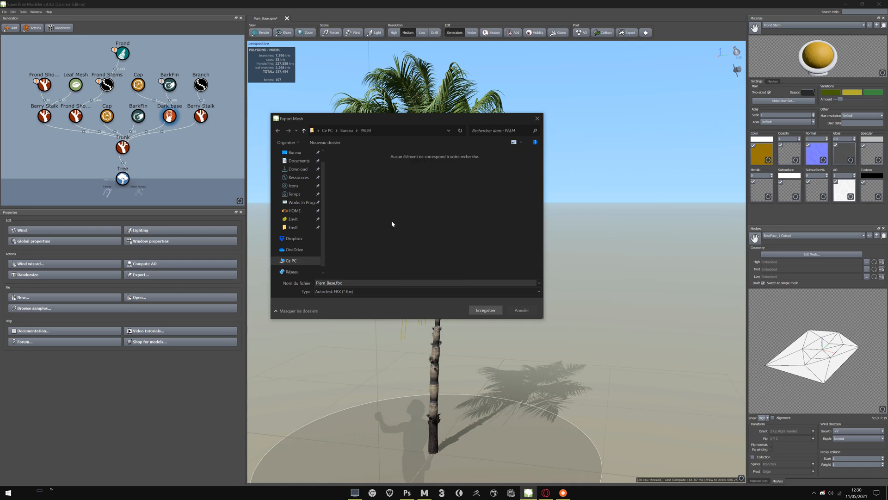
{"action": "mouse_move", "coordinate": [400, 226]}
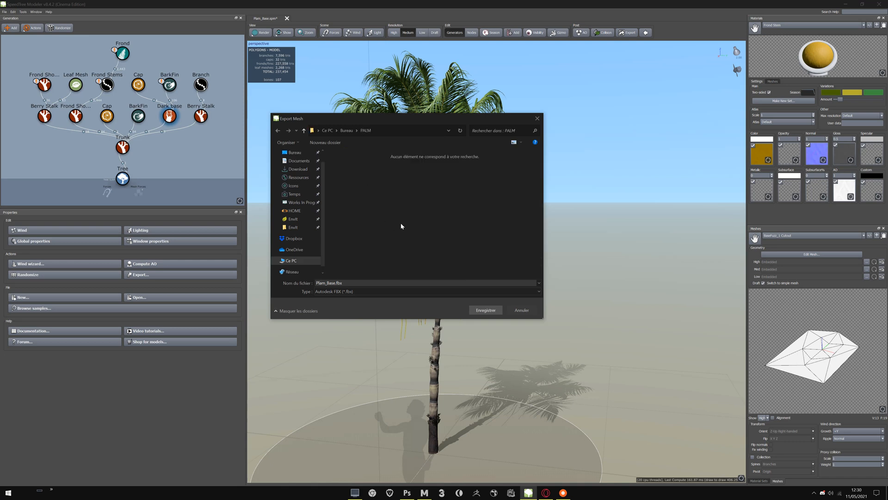
{"action": "mouse_move", "coordinate": [390, 188]}
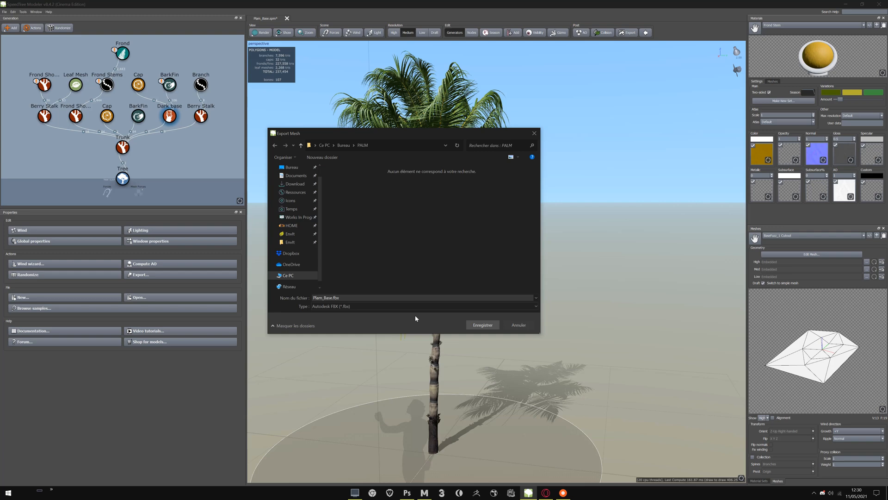
{"action": "left_click", "coordinate": [481, 325]}
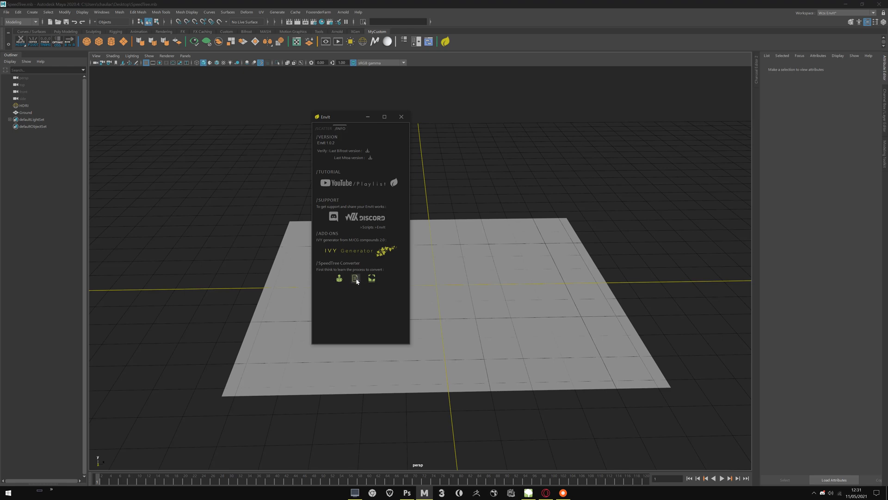
- Bring up Envit's SpeedTree Converter folder picker browsing the desktop
{"action": "left_click", "coordinate": [356, 278]}
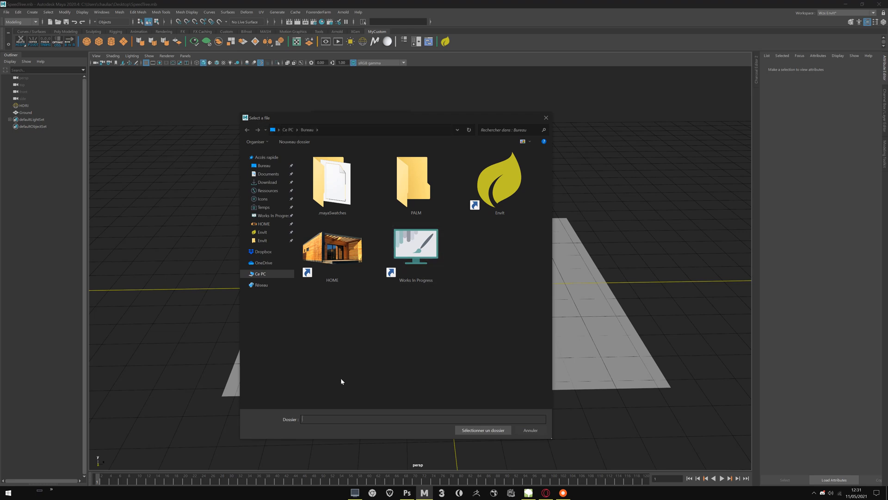
{"action": "mouse_move", "coordinate": [355, 322]}
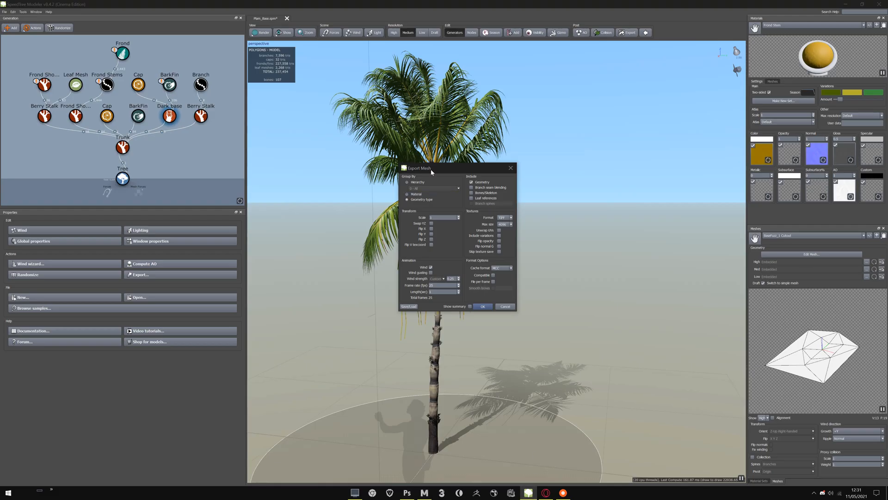
- Choose an export preset, include Wind animation with its frame options, and export the tree
{"action": "left_click", "coordinate": [408, 306]}
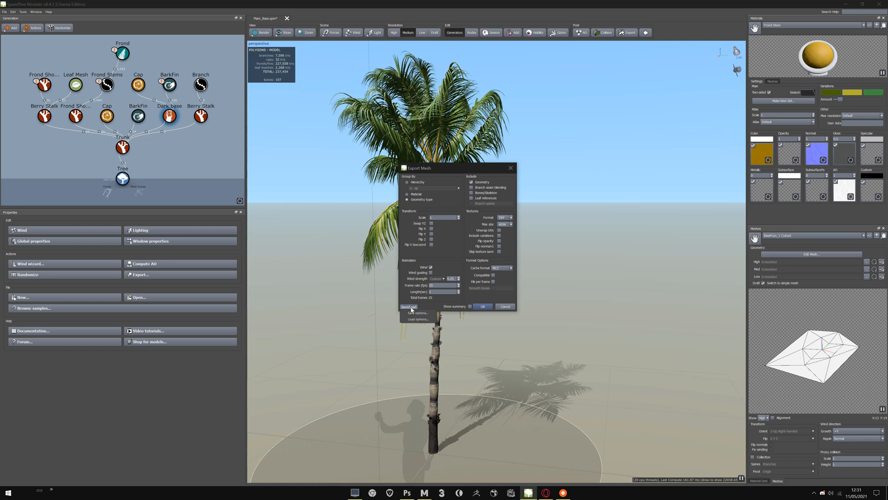
{"action": "left_click", "coordinate": [418, 318]}
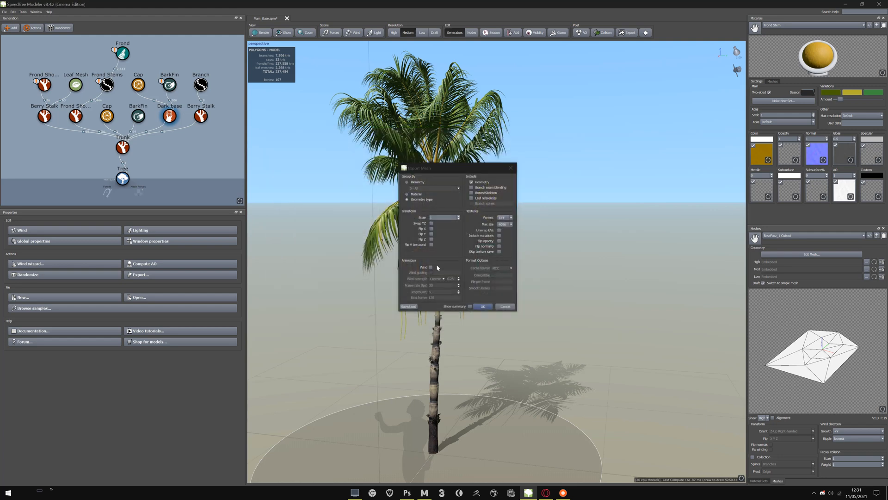
{"action": "left_click", "coordinate": [417, 182]}
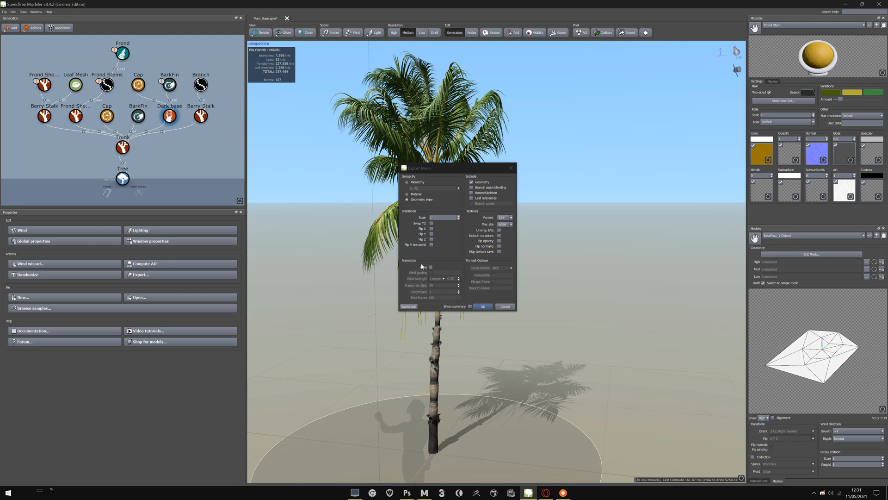
{"action": "left_click", "coordinate": [431, 267]}
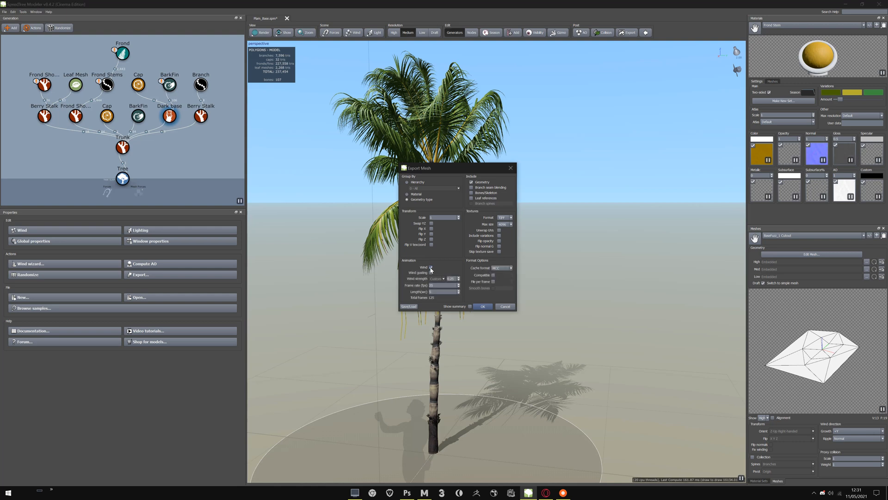
{"action": "left_click", "coordinate": [430, 267]}
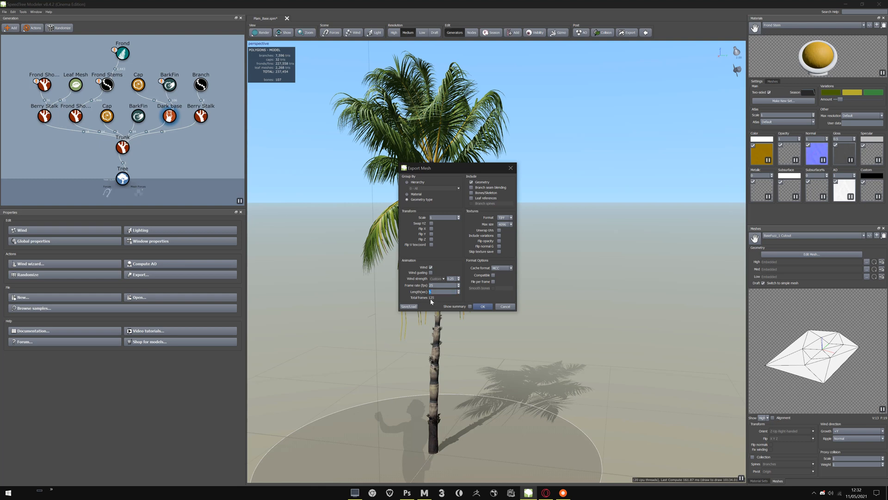
{"action": "left_click", "coordinate": [445, 292]}
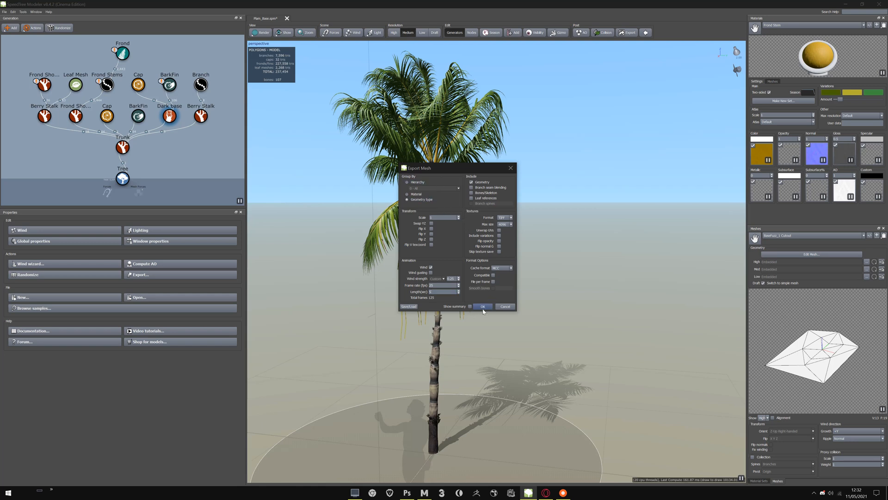
{"action": "left_click", "coordinate": [483, 306]}
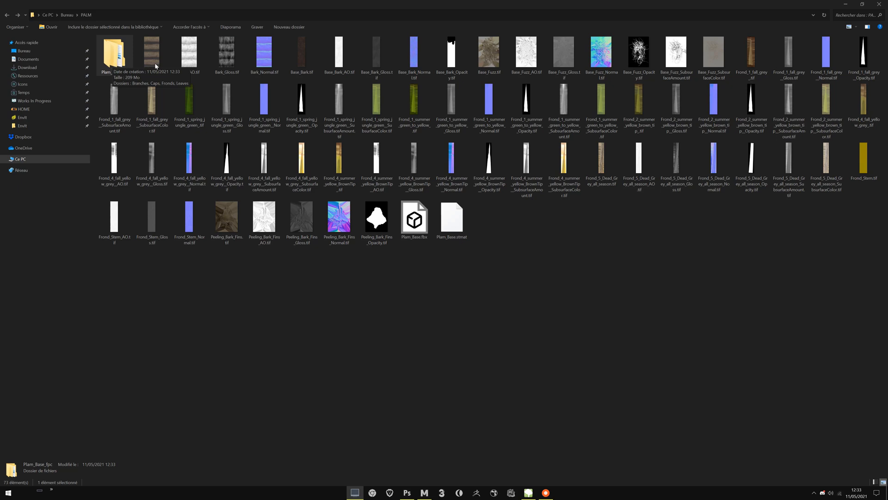
- Check the exported PALM contents, drop Plam_Base.stmat, and return to Maya
{"action": "left_click", "coordinate": [151, 54]}
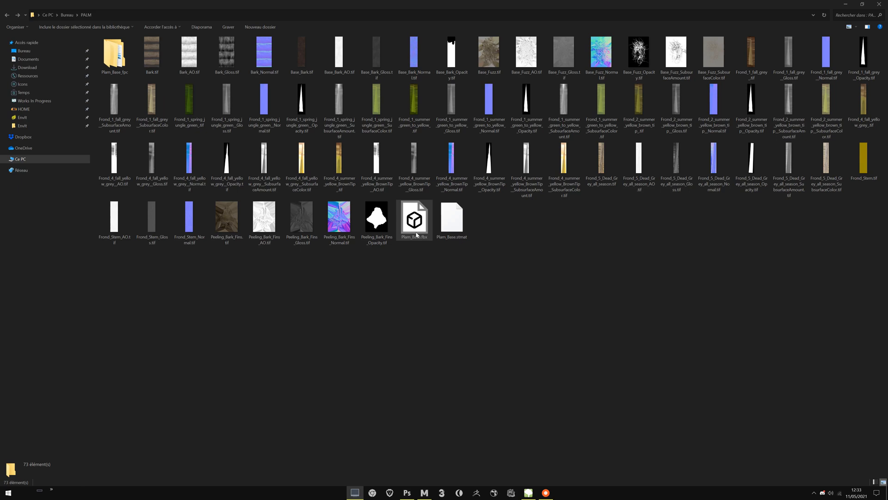
{"action": "left_click", "coordinate": [414, 218]}
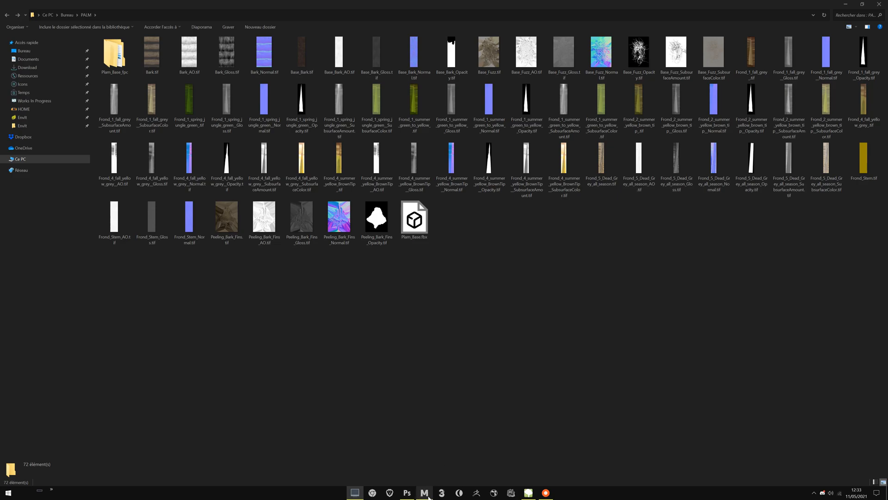
{"action": "left_click", "coordinate": [423, 493]}
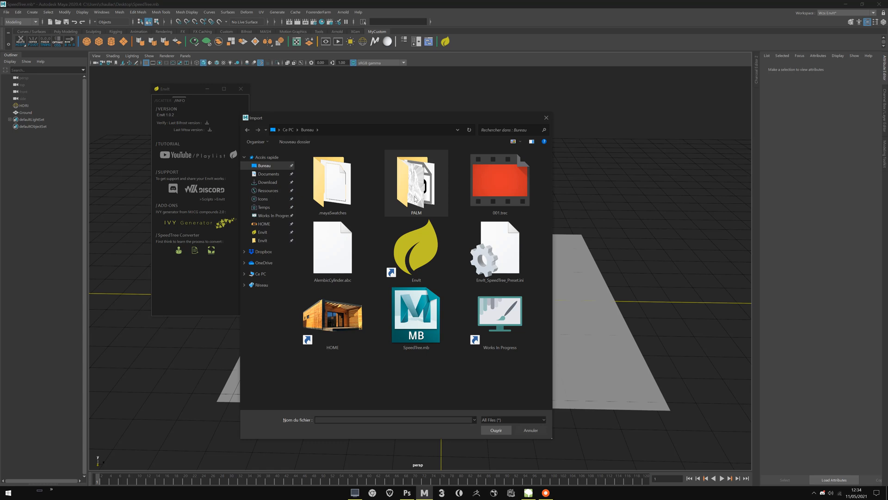
- Choose Plam_Base.fbx from the PALM folder to bring up the FBX importer
{"action": "double_click", "coordinate": [416, 183]}
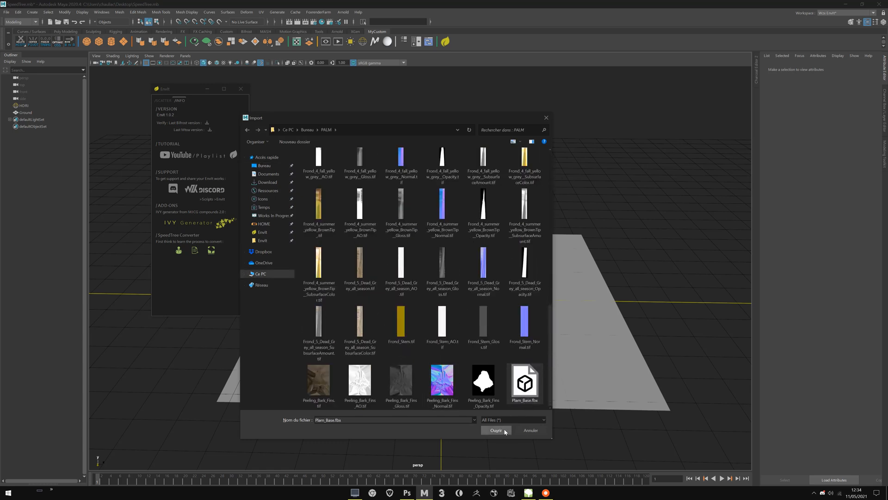
{"action": "left_click", "coordinate": [495, 431]}
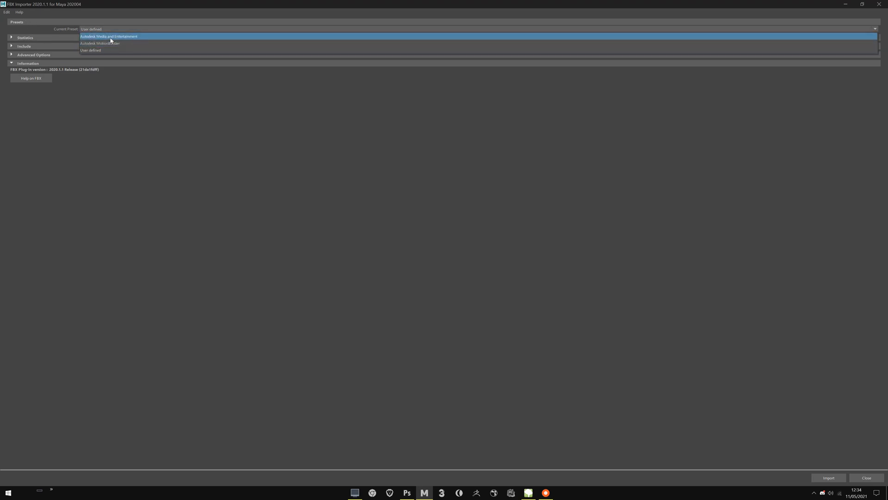
- Import Plam_Base.fbx with the Autodesk Media and Entertainment preset, geometry and animation shown
{"action": "left_click", "coordinate": [108, 36]}
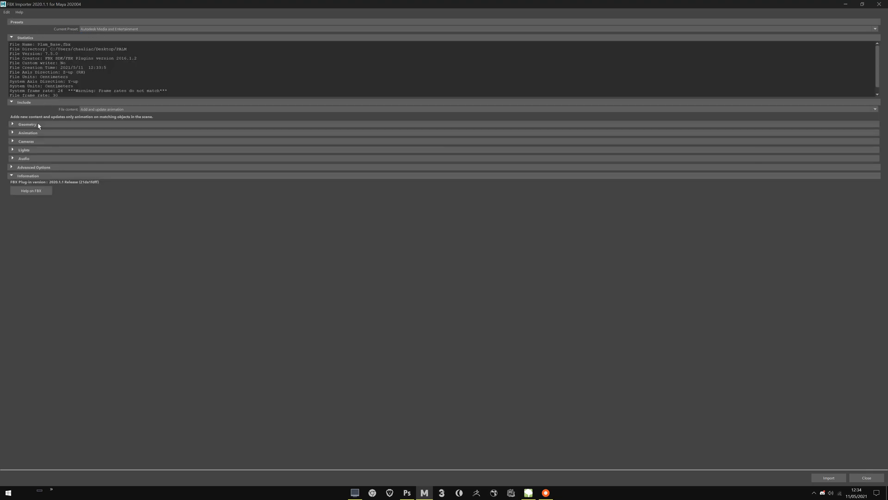
{"action": "left_click", "coordinate": [26, 124]}
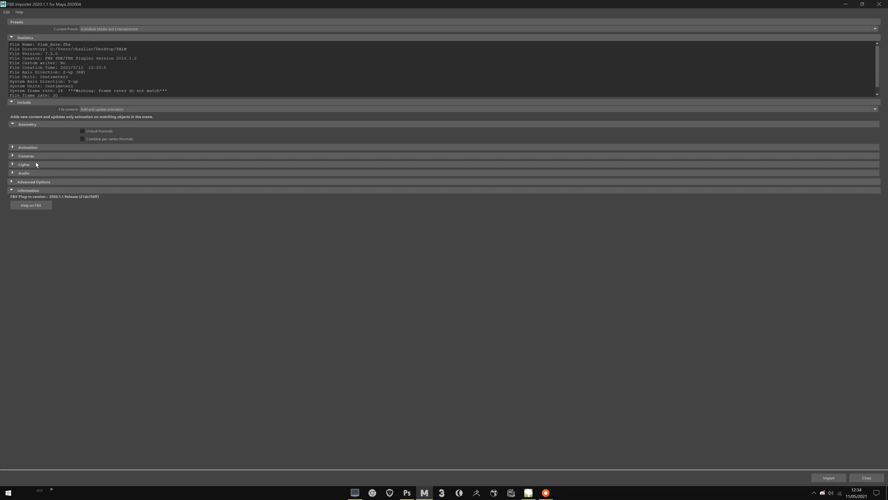
{"action": "left_click", "coordinate": [12, 147]}
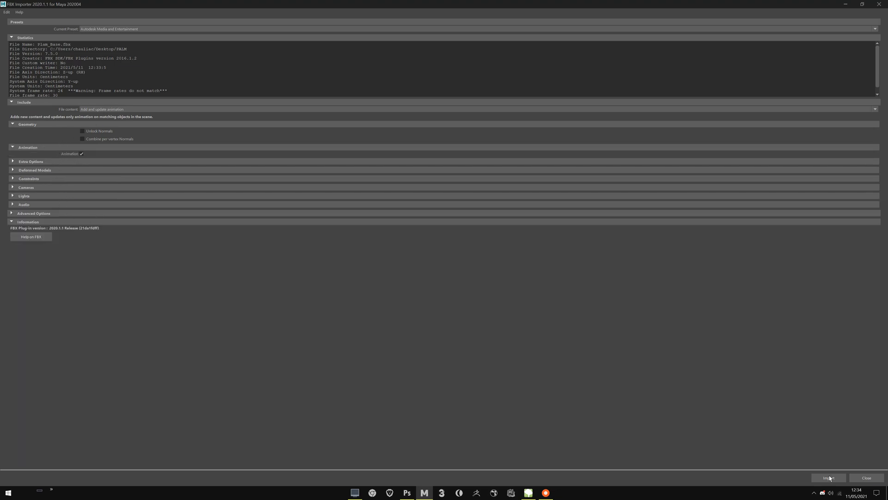
{"action": "left_click", "coordinate": [829, 477]}
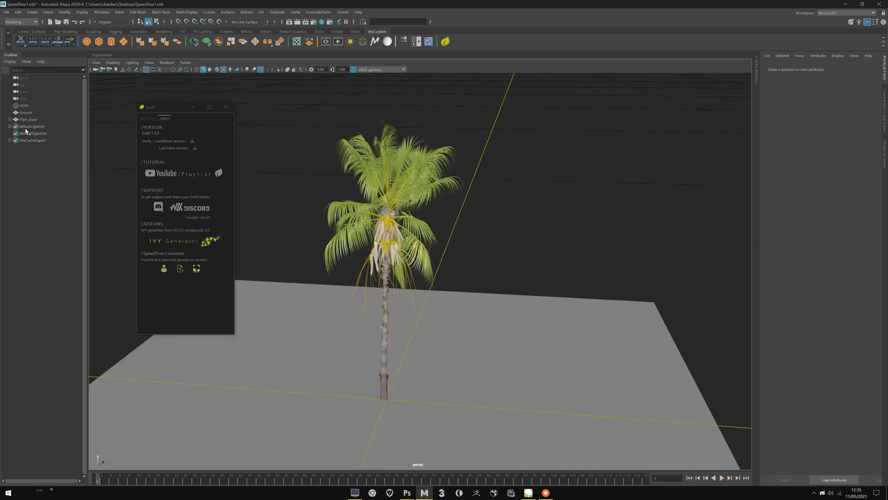
- Expand Plam_Base in the Outliner to show Branches, Fronds, Caps and Leaves, and select the group
{"action": "left_click", "coordinate": [9, 120]}
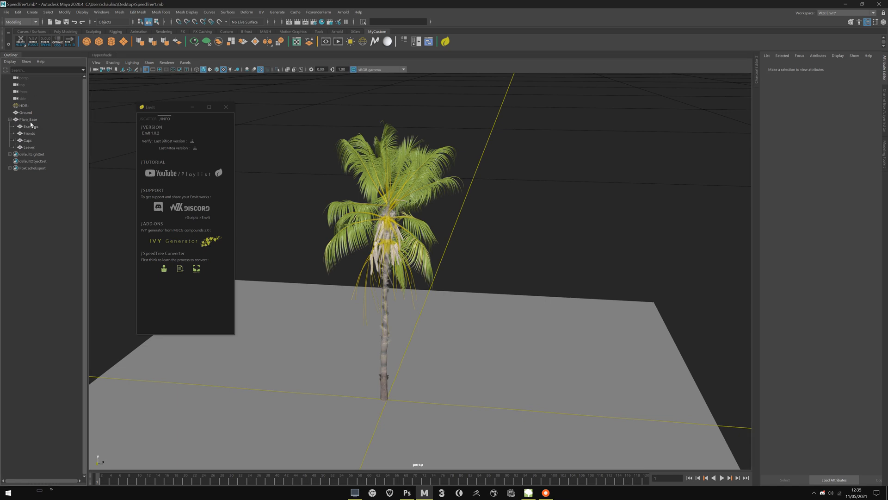
{"action": "left_click", "coordinate": [27, 120]}
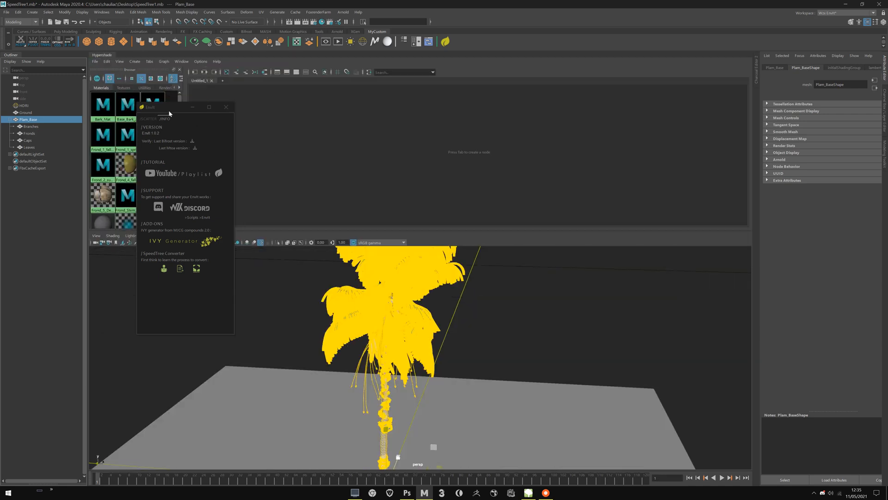
- Graph the materials in Hypershade and inspect the Frond_2 material's texture connections
{"action": "left_click", "coordinate": [29, 133]}
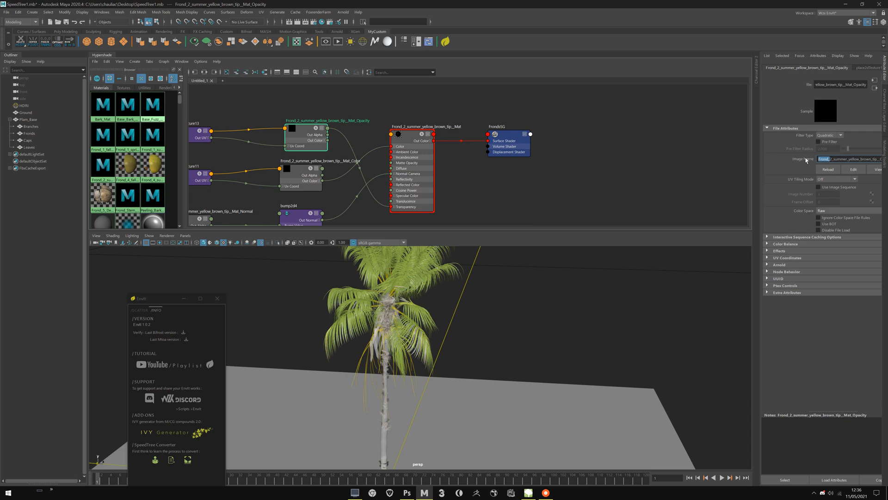
{"action": "left_click", "coordinate": [411, 134]}
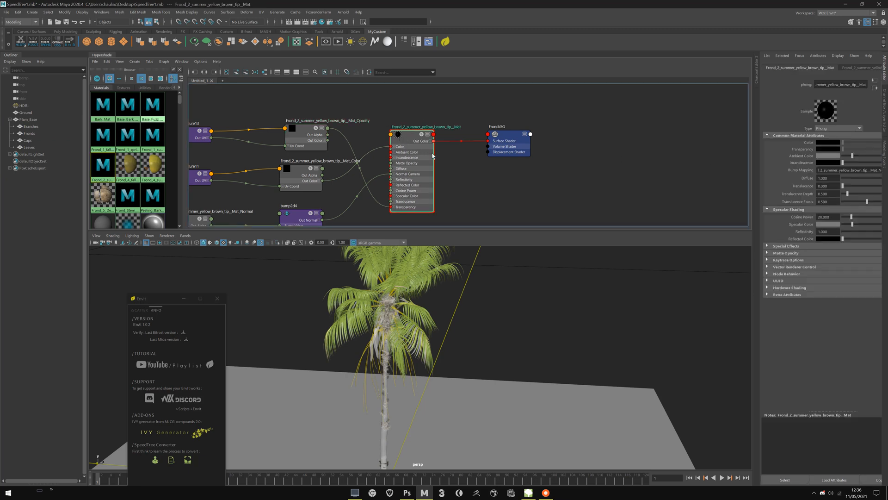
{"action": "mouse_move", "coordinate": [814, 103]}
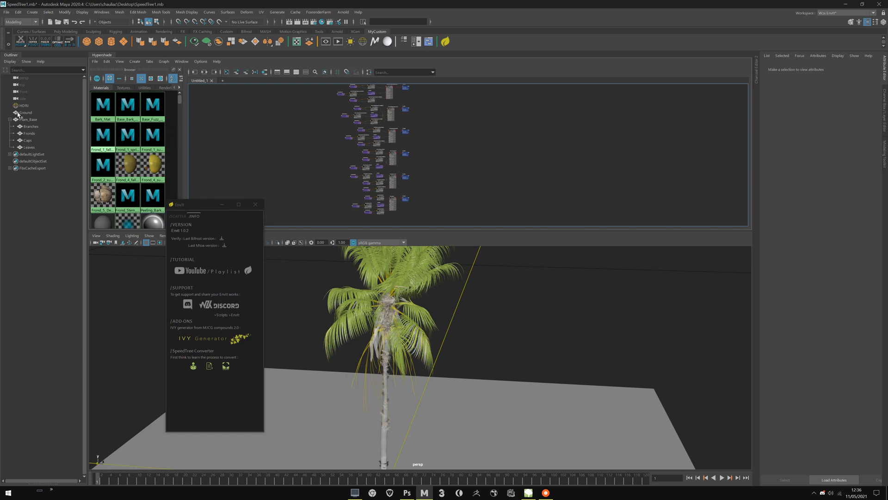
{"action": "left_click", "coordinate": [29, 134]}
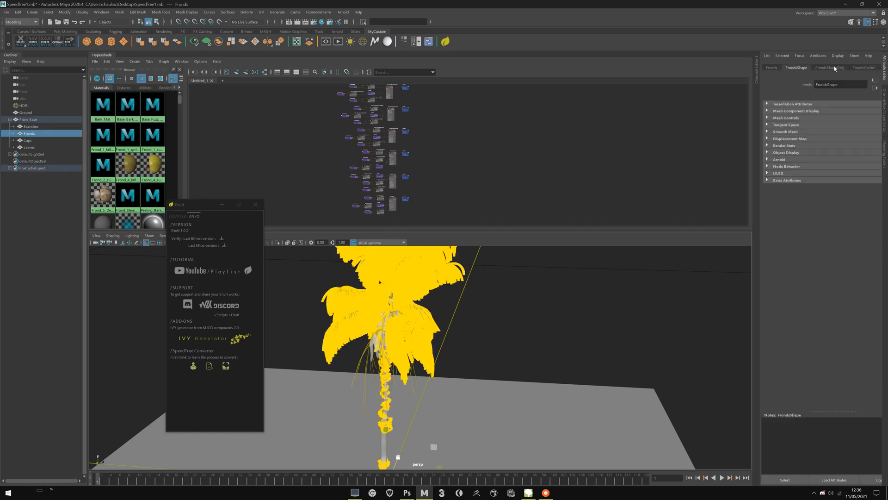
{"action": "left_click", "coordinate": [830, 67]}
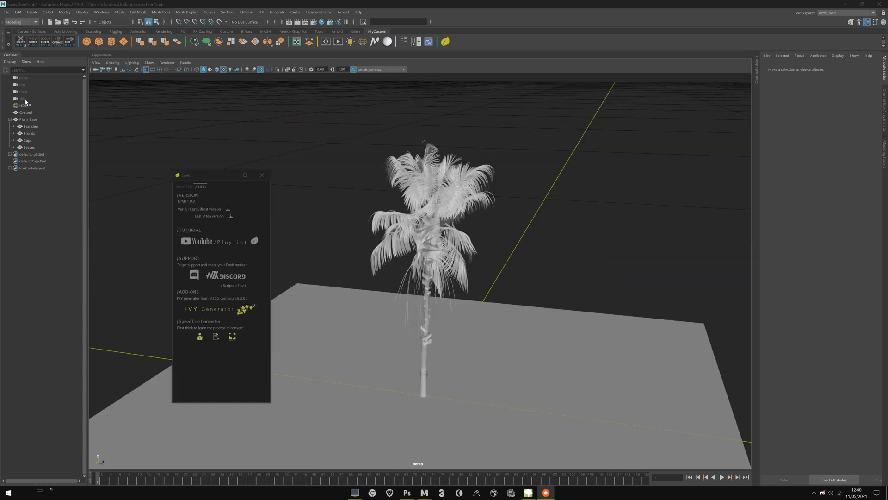
{"action": "left_click", "coordinate": [30, 126]}
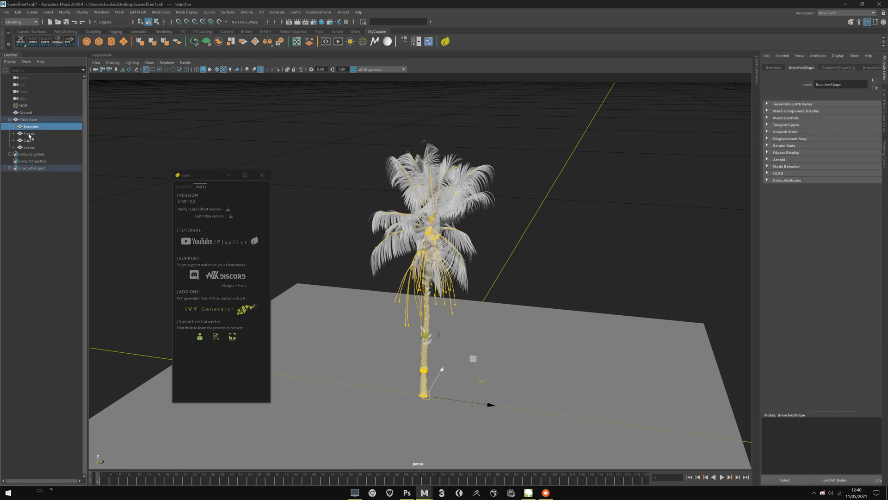
{"action": "left_click", "coordinate": [28, 147]}
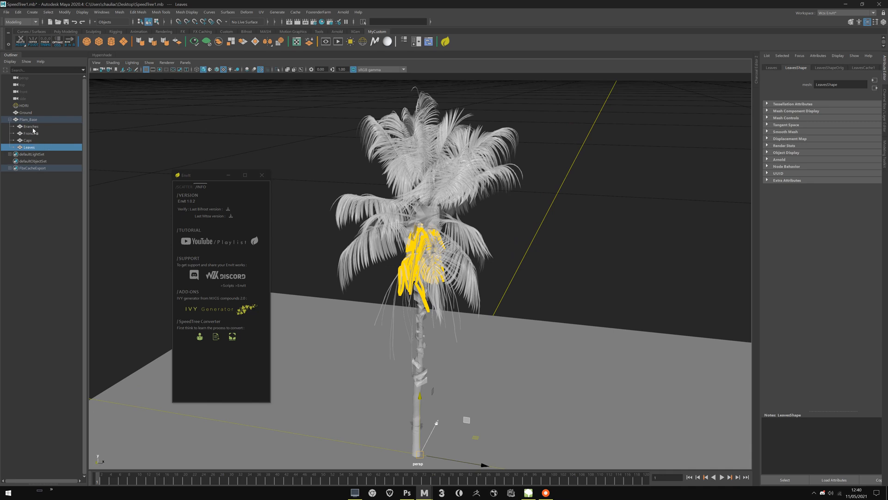
{"action": "left_click", "coordinate": [30, 126]}
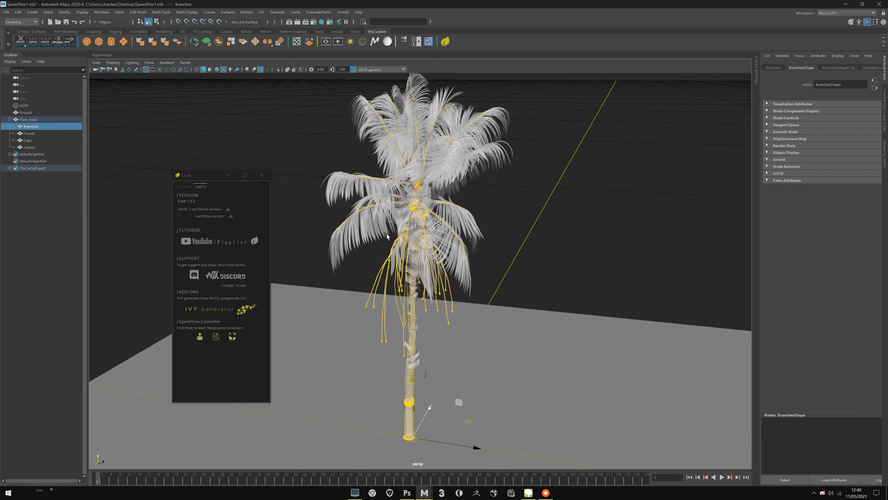
{"action": "left_click_drag", "start_coordinate": [387, 237], "coordinate": [376, 265]}
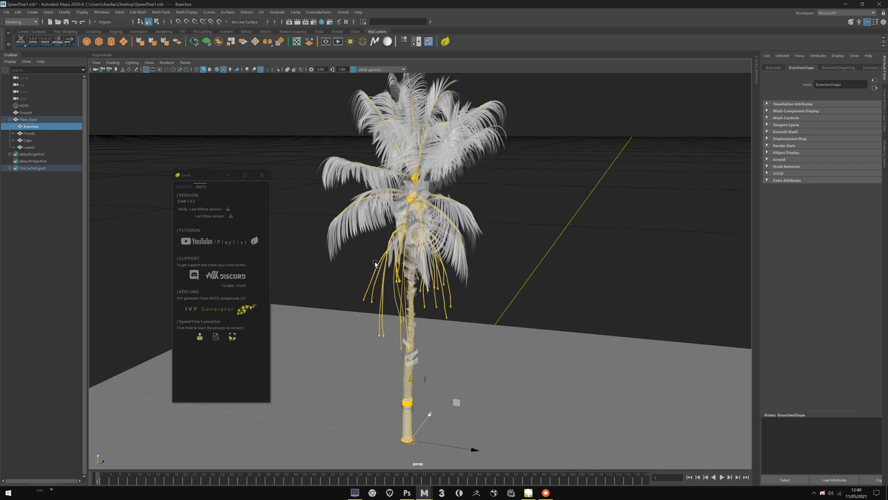
{"action": "left_click", "coordinate": [28, 147]}
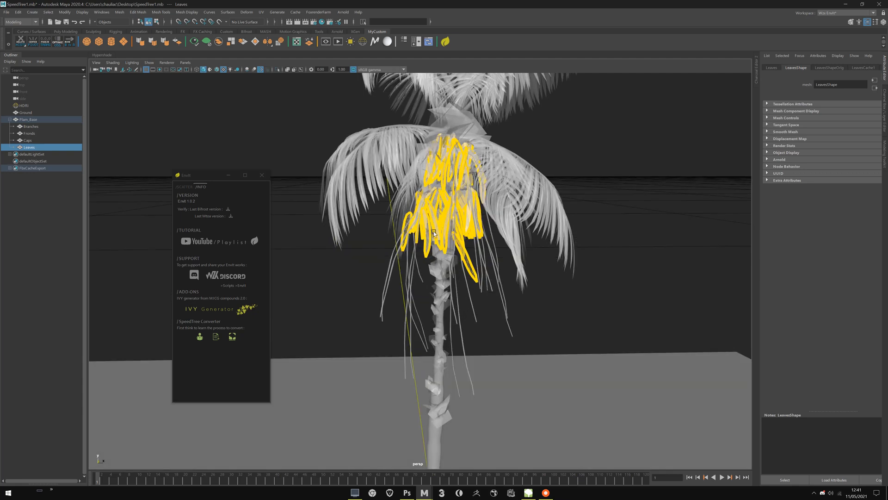
{"action": "left_click", "coordinate": [29, 133]}
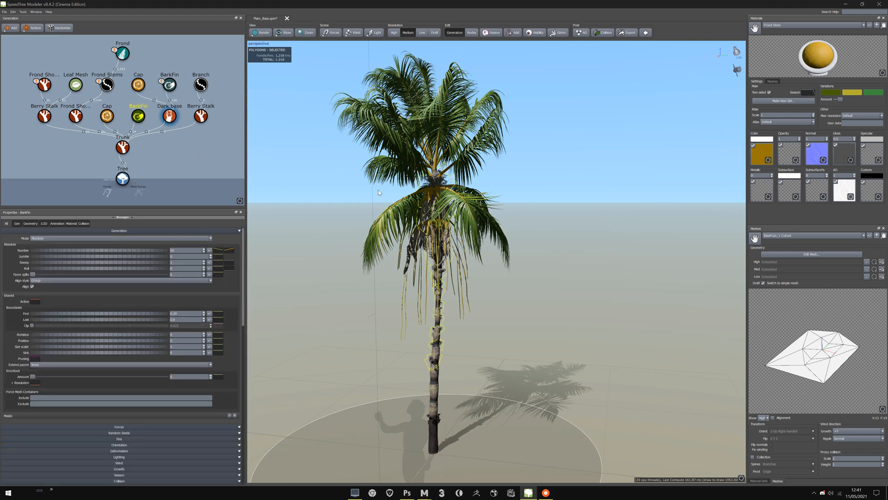
- Delete the Leaf Mesh generator from the palm in the Generation editor, keeping the Frond generator
{"action": "left_click", "coordinate": [122, 52]}
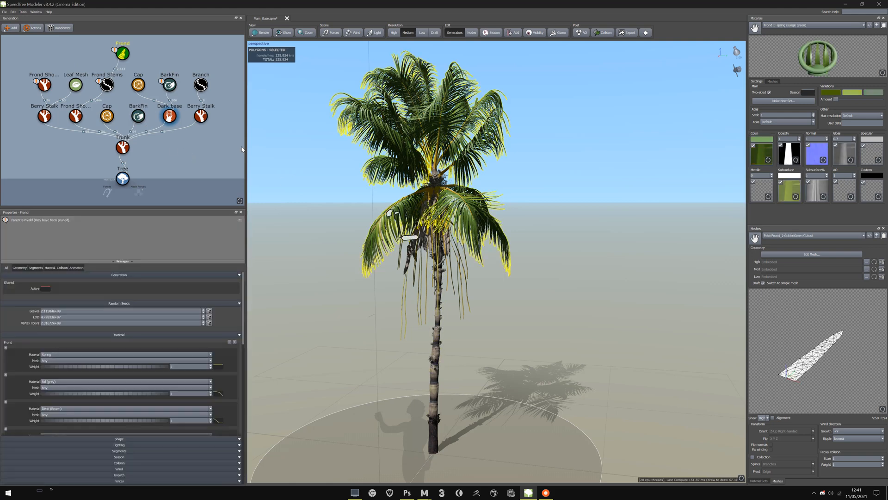
{"action": "left_click", "coordinate": [75, 84]}
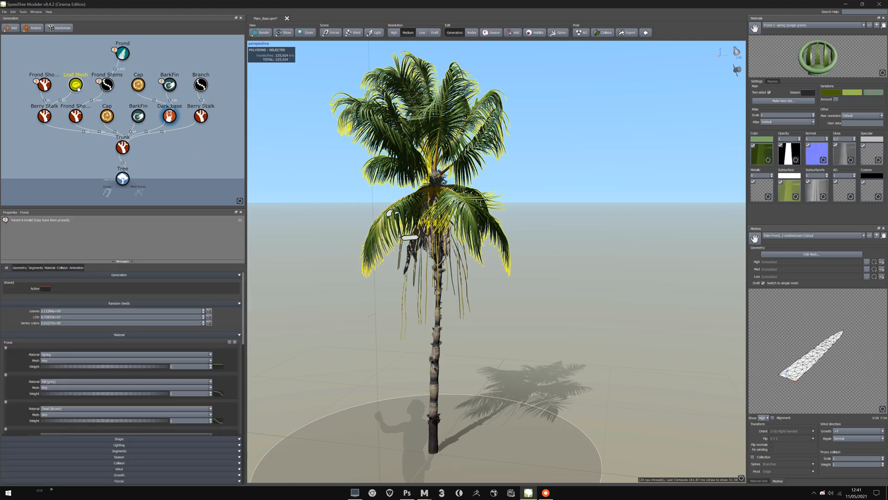
{"action": "left_click", "coordinate": [74, 85]}
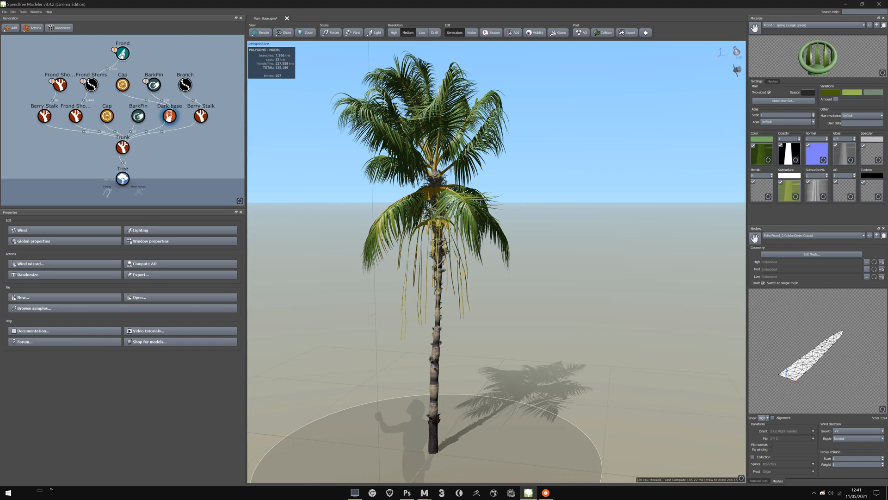
{"action": "left_click", "coordinate": [122, 52]}
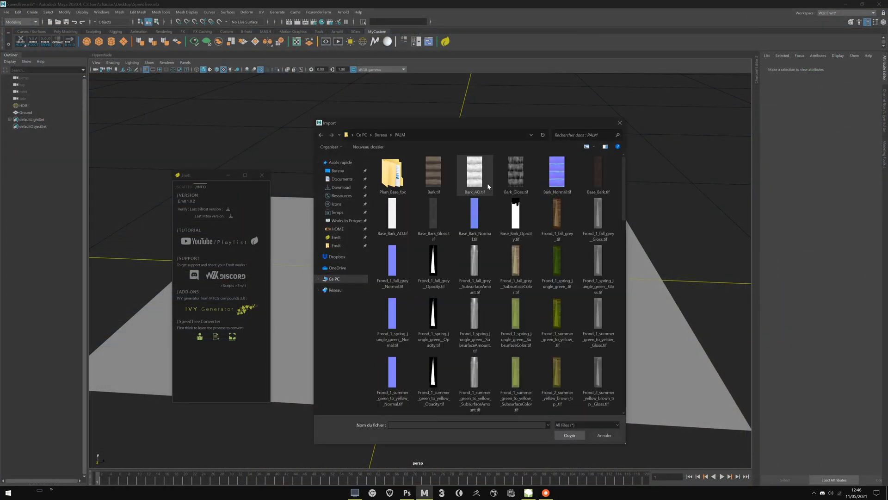
- Import Plam_Base.fbx from the PALM folder through the FBX Importer
{"action": "scroll", "scroll_direction": "down", "scroll_amount": 3}
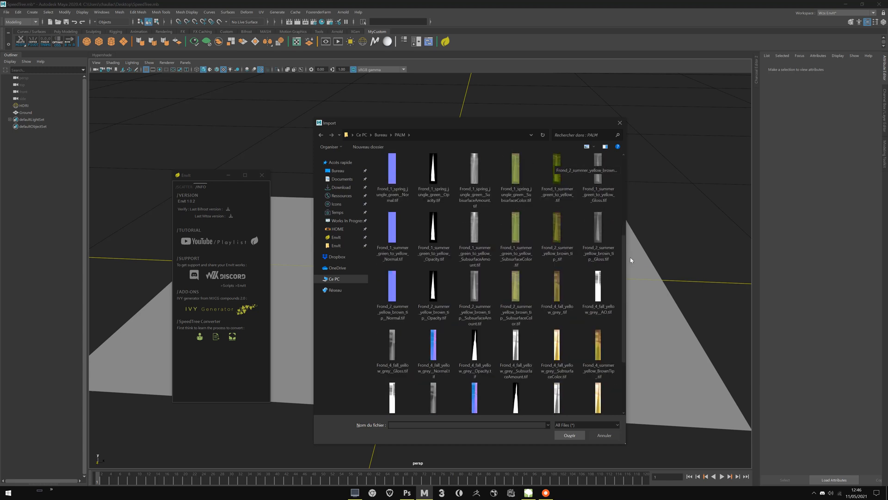
{"action": "scroll", "scroll_direction": "down", "scroll_amount": 3}
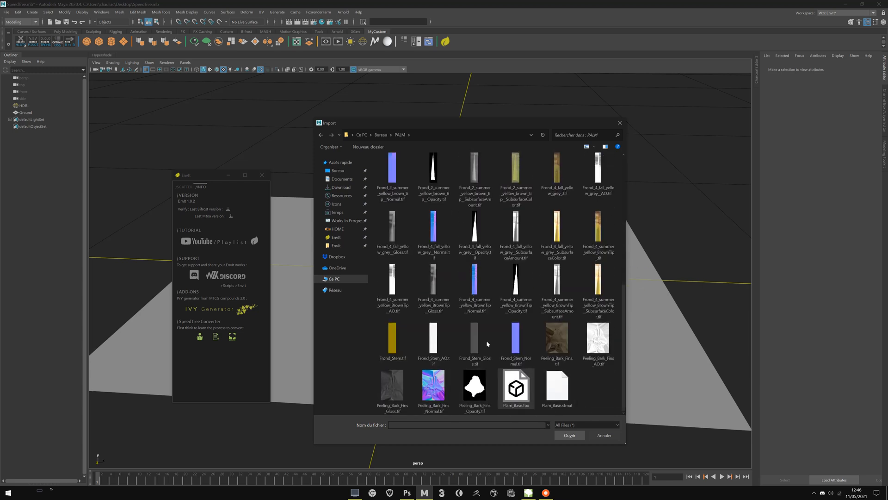
{"action": "left_click", "coordinate": [569, 435]}
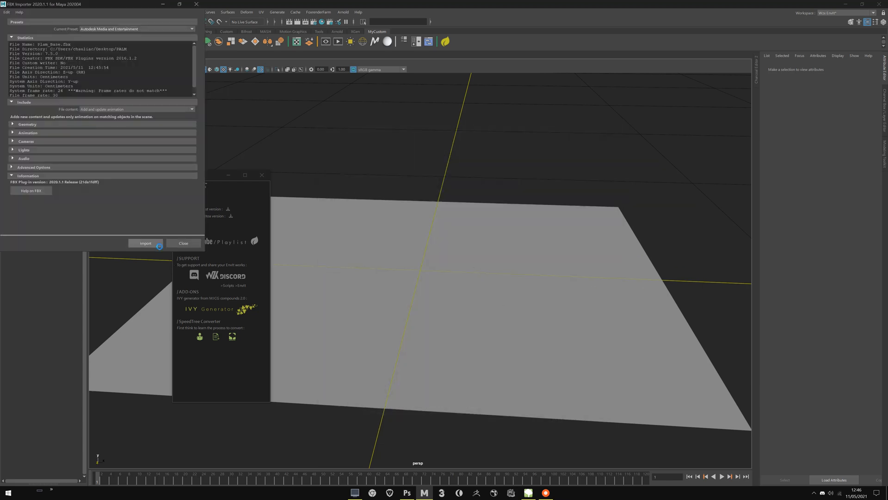
{"action": "left_click", "coordinate": [145, 243]}
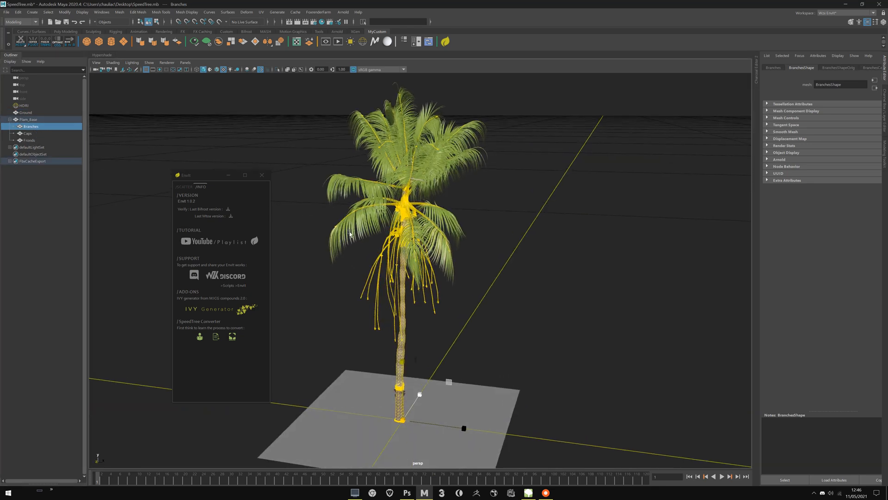
- Check the Caps, Fronds and Branches parts in the Outliner, then select the whole Plam_Base group
{"action": "left_click", "coordinate": [27, 133]}
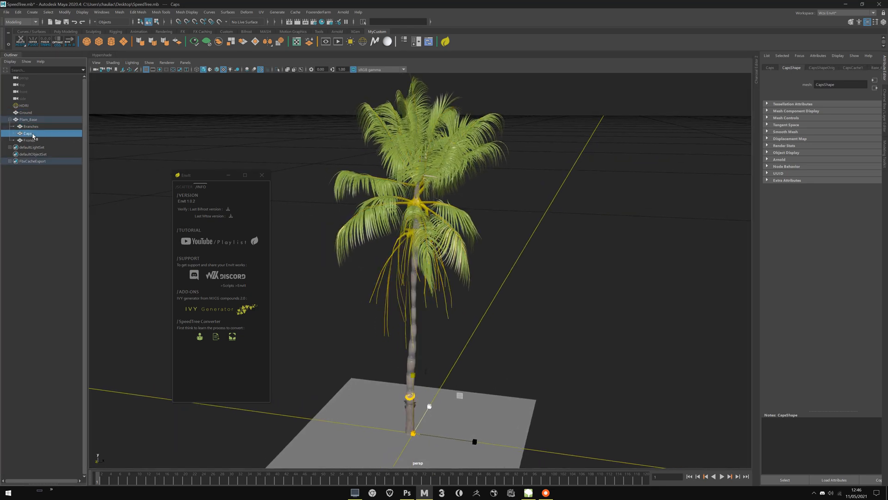
{"action": "left_click", "coordinate": [27, 139]}
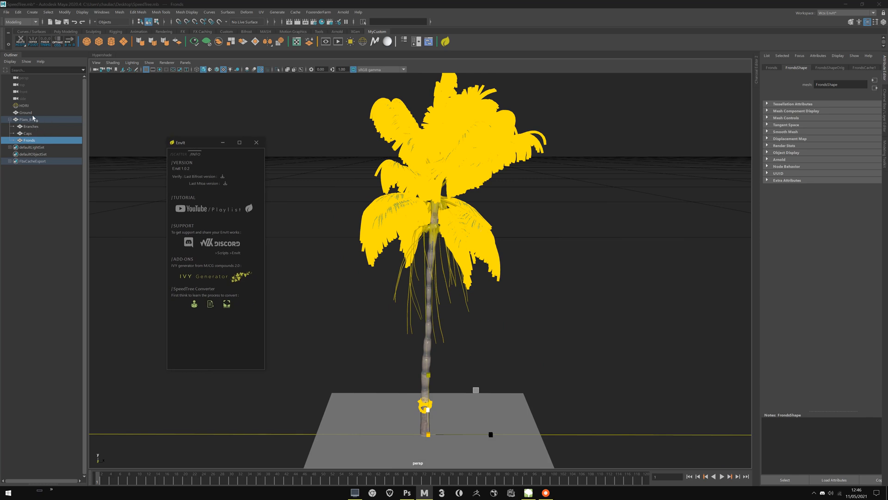
{"action": "left_click", "coordinate": [29, 126]}
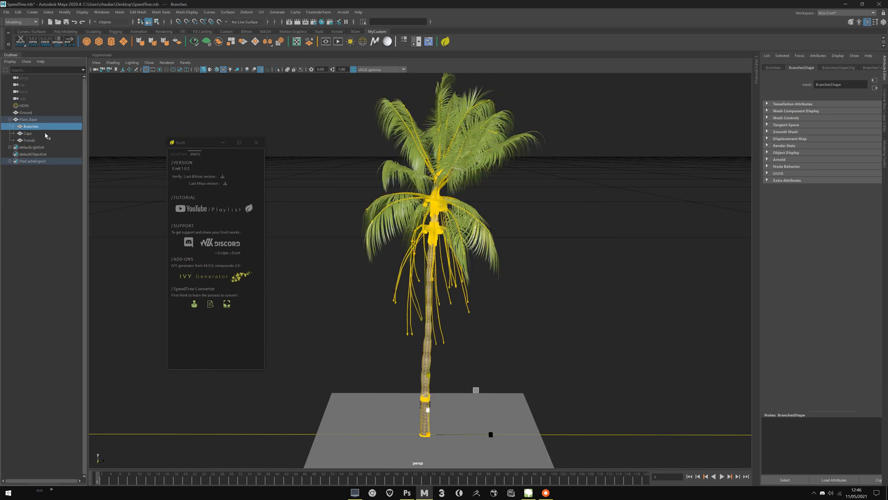
{"action": "left_click", "coordinate": [30, 140]}
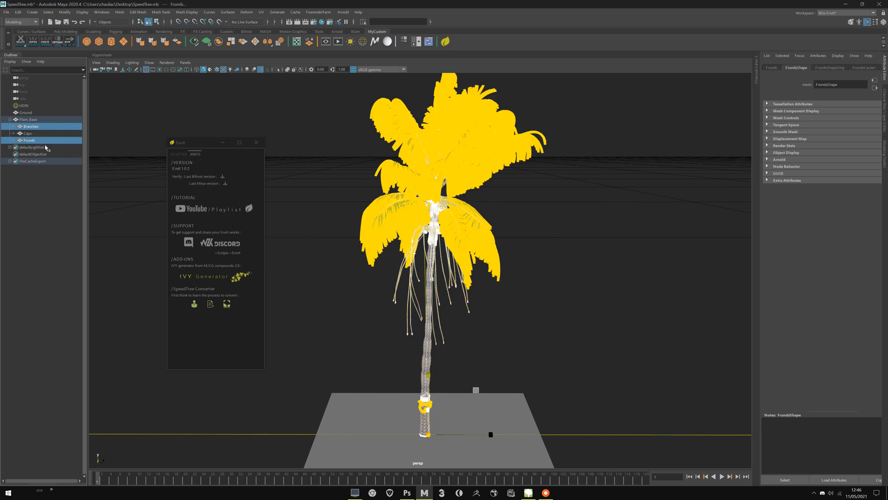
{"action": "left_click", "coordinate": [226, 304]}
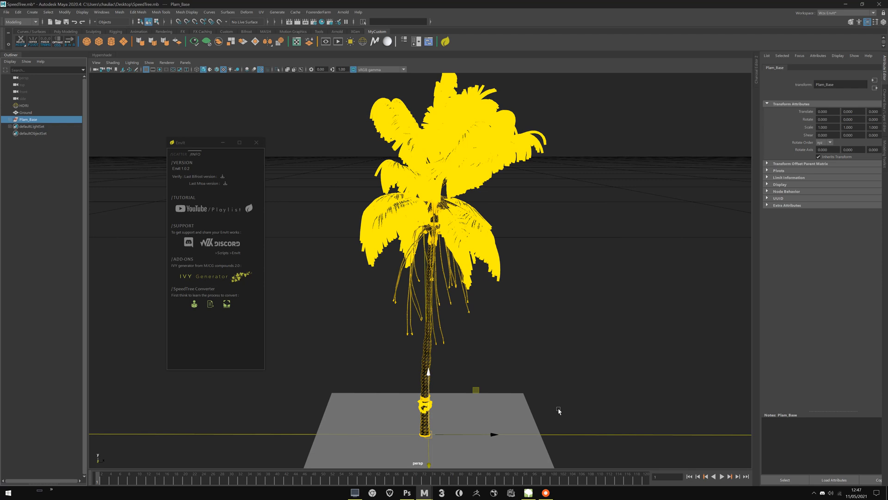
- Run the Envit SpeedTree Converter on Plam_Base and select the resulting converted group
{"action": "left_click", "coordinate": [5, 119]}
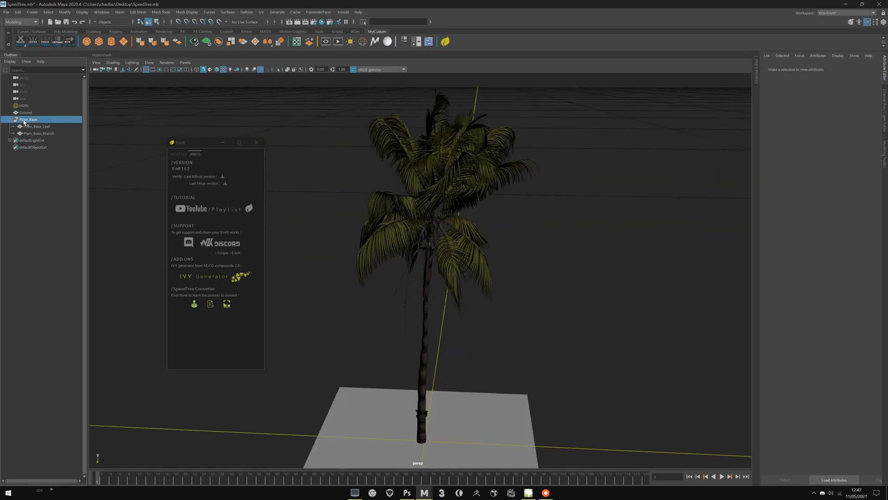
{"action": "left_click", "coordinate": [28, 119]}
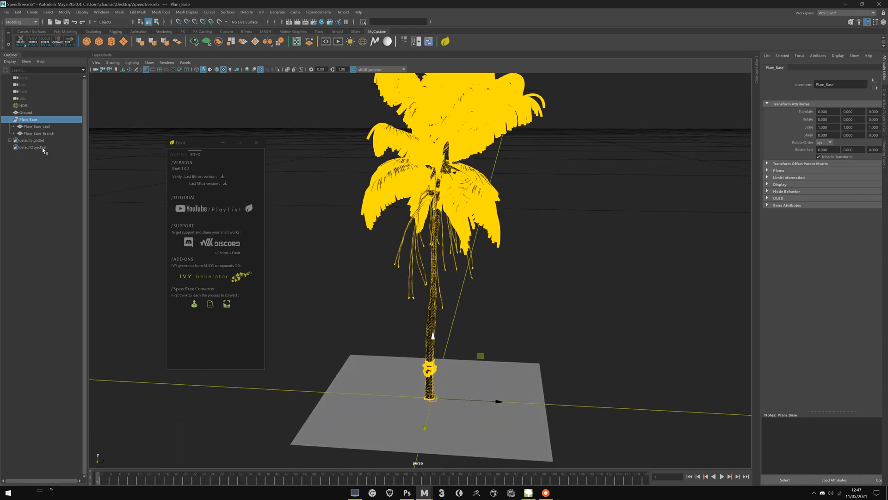
{"action": "left_click", "coordinate": [37, 133]}
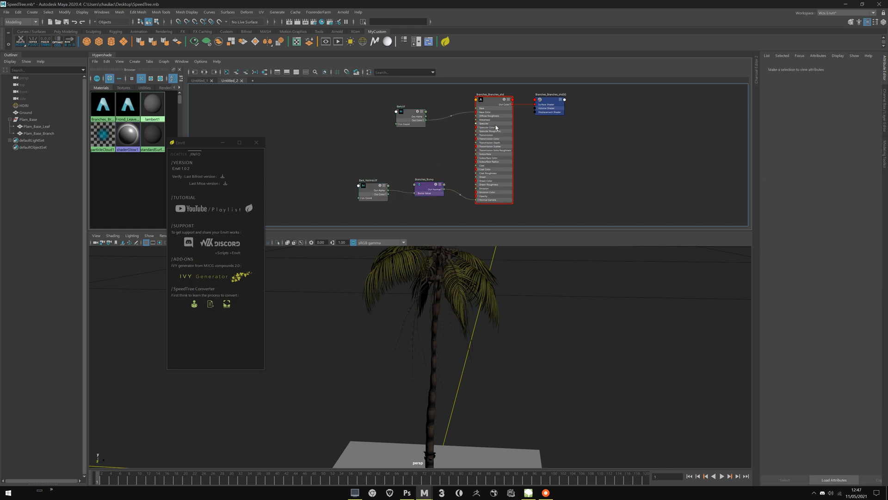
- Inspect the Branches_Branches_shd aiStandardSurface with Subsurface expanded, then select Plam_Base_Leaf
{"action": "left_click", "coordinate": [493, 102]}
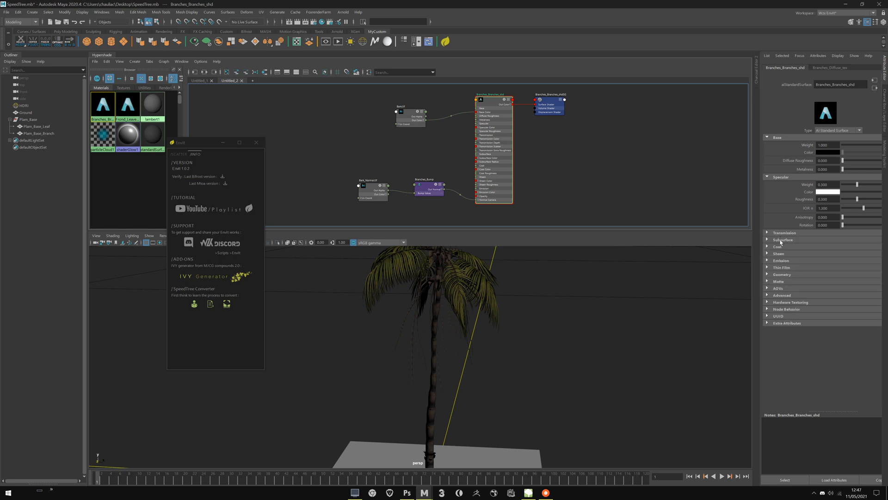
{"action": "left_click", "coordinate": [783, 239]}
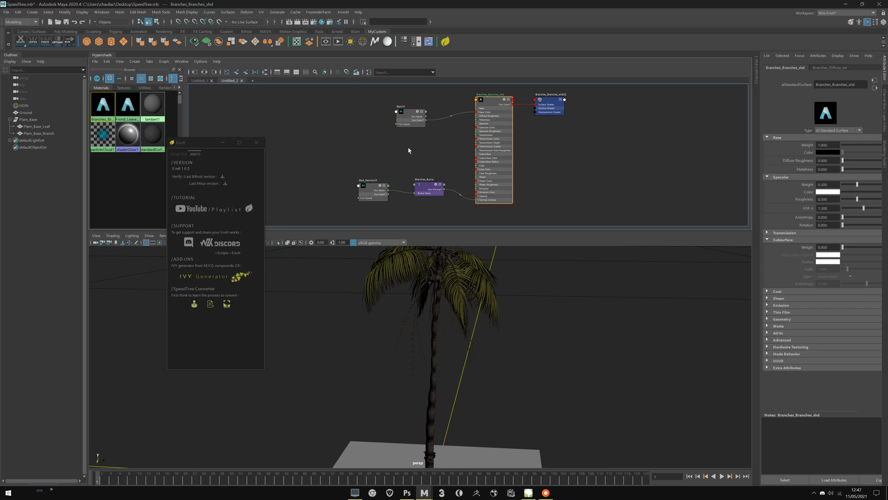
{"action": "left_click", "coordinate": [36, 126]}
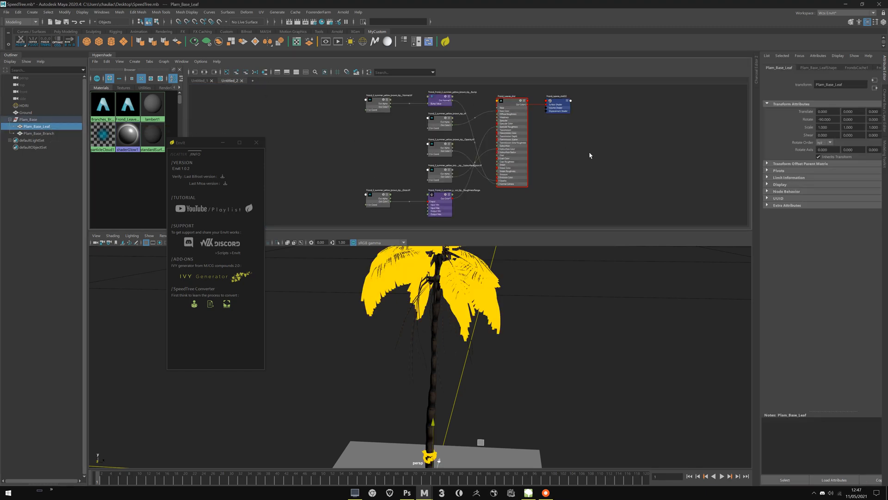
- Review the Plam_Base_Leaf mesh's shape attributes and Arnold render settings
{"action": "left_click", "coordinate": [817, 68]}
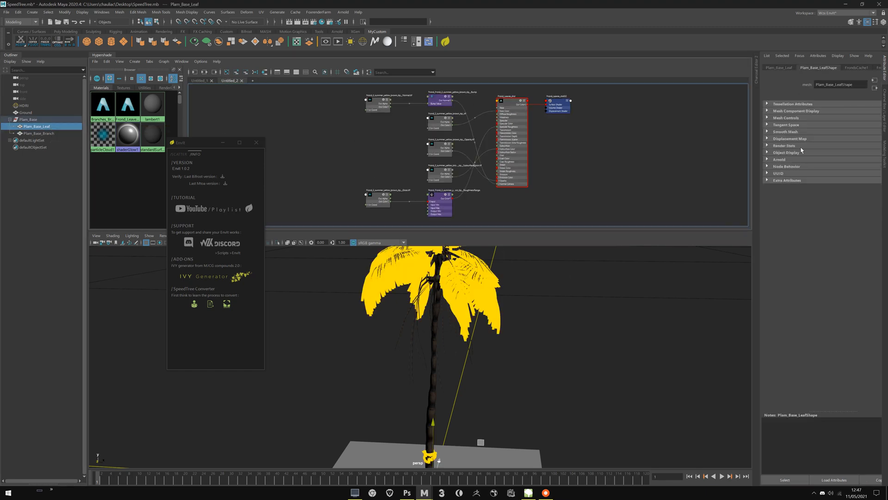
{"action": "left_click", "coordinate": [779, 159]}
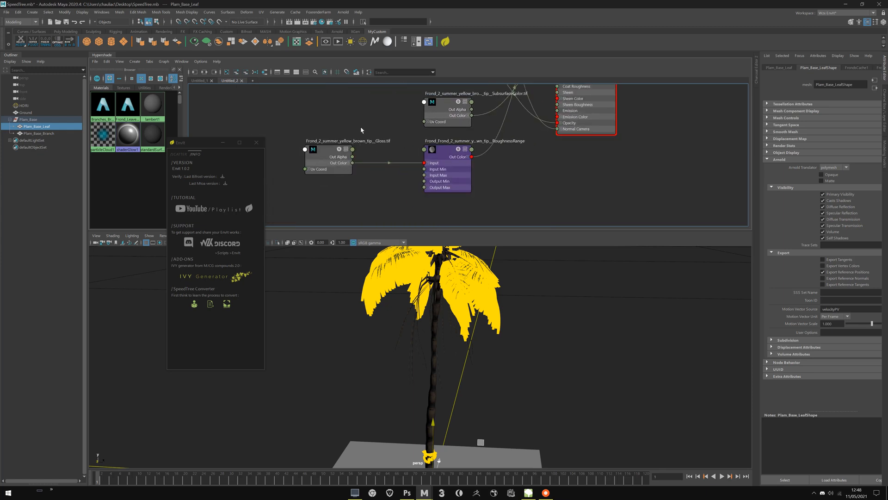
{"action": "left_click", "coordinate": [447, 149]}
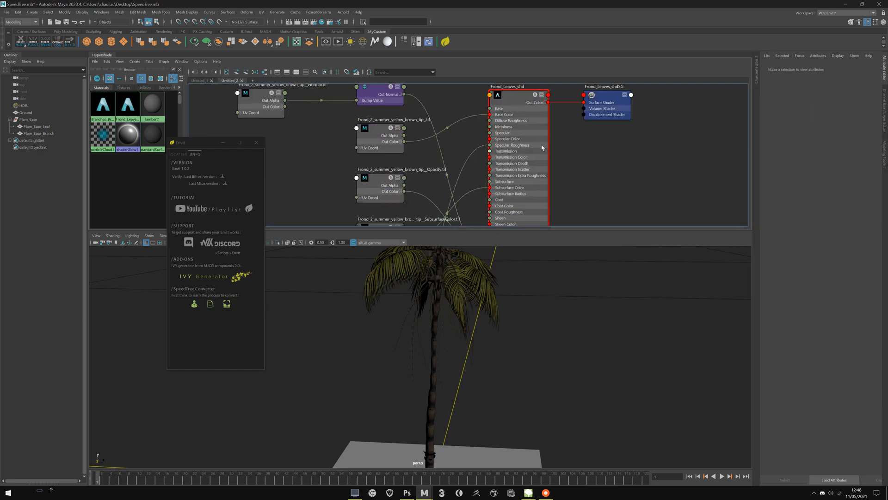
- Inspect the Frond_Leaves_shd shader with its Geometry section expanded
{"action": "left_click", "coordinate": [508, 86]}
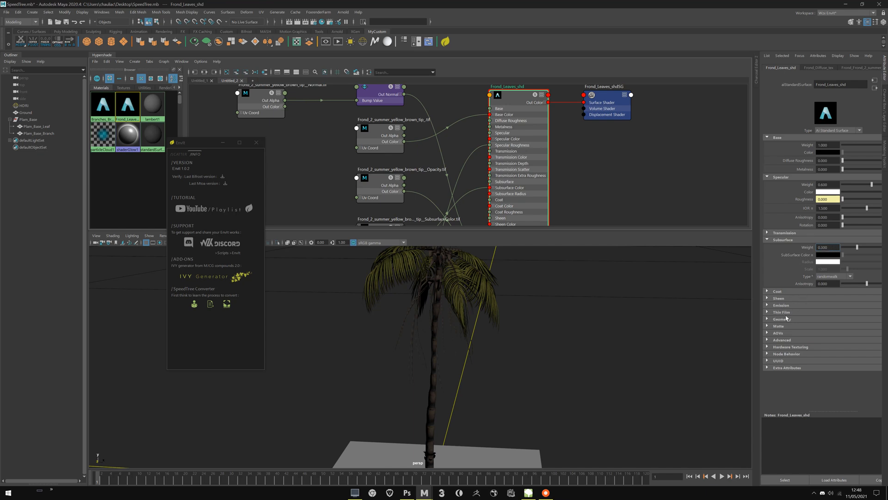
{"action": "left_click", "coordinate": [779, 319]}
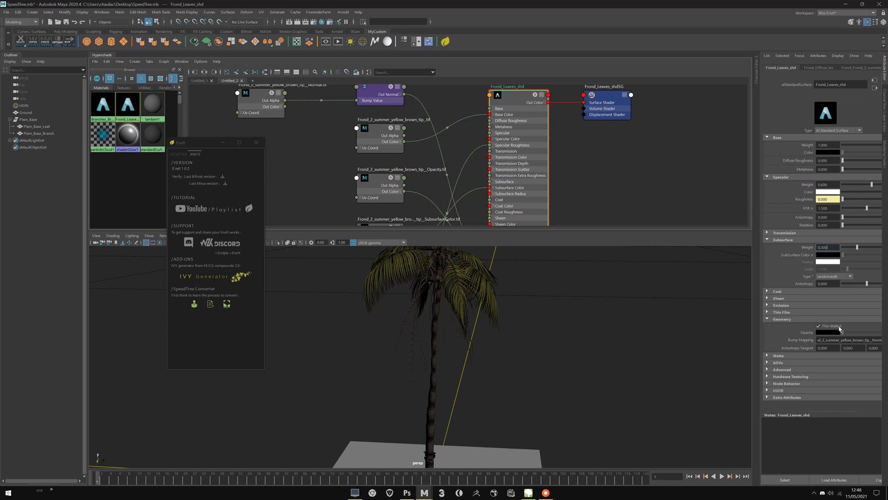